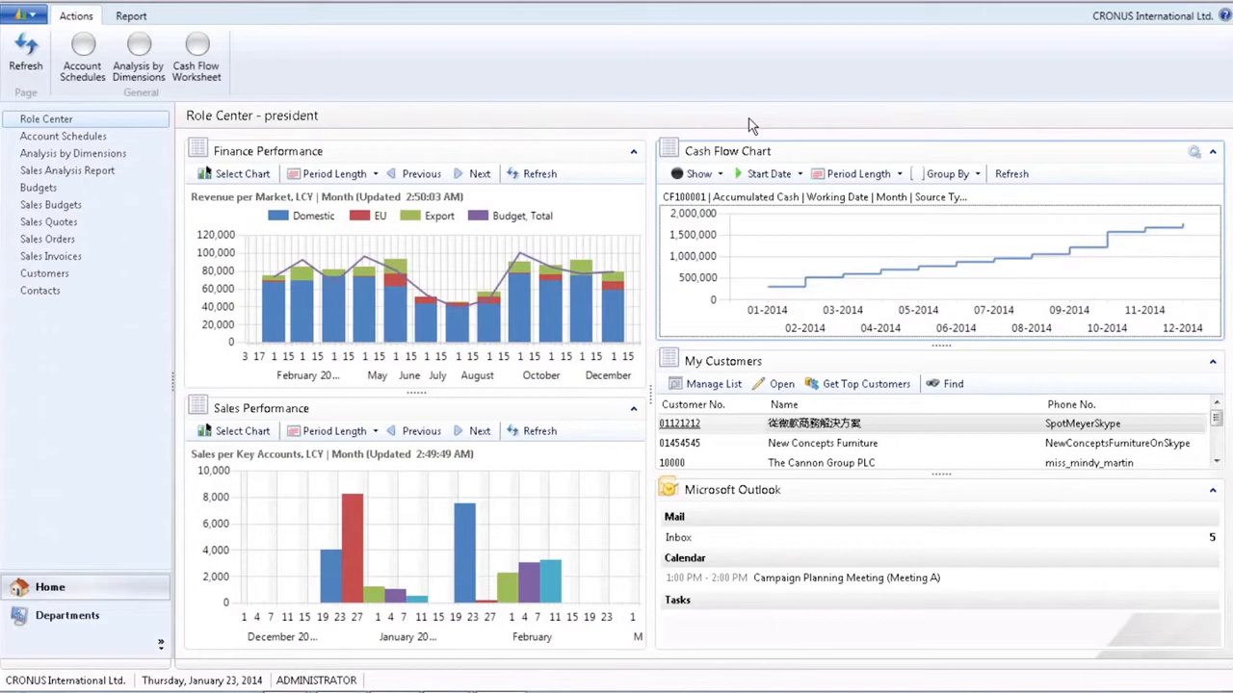
mouse_move(197, 58)
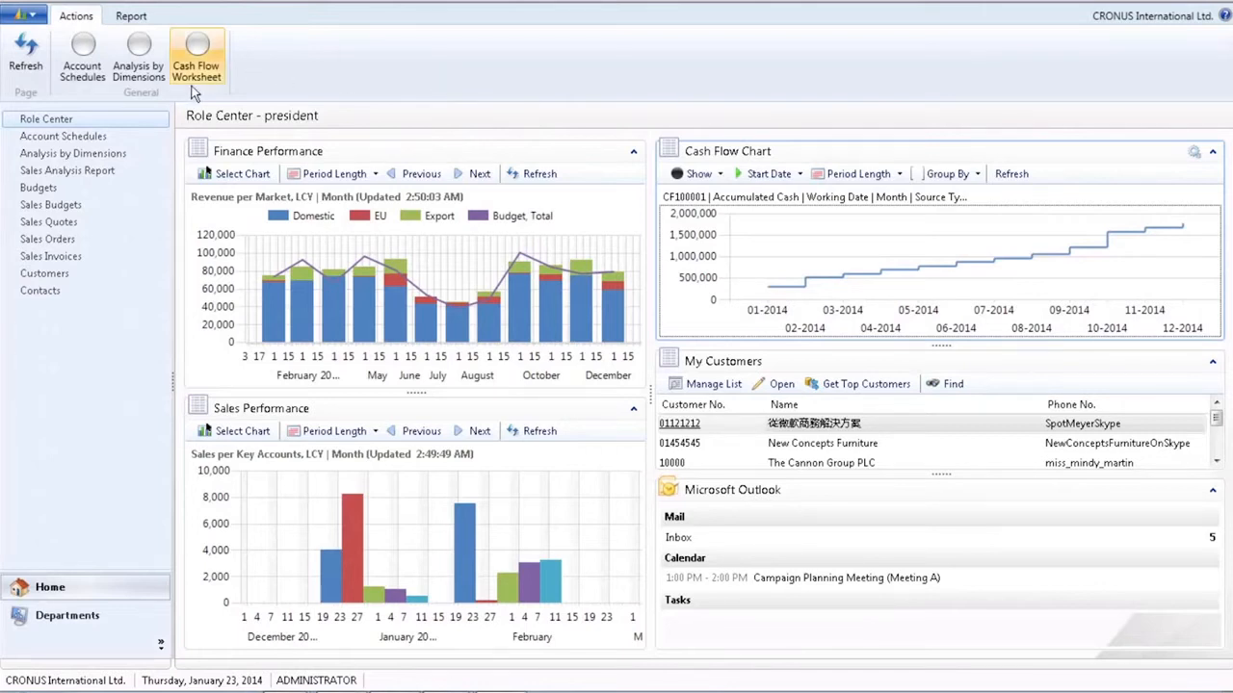
mouse_move(168, 115)
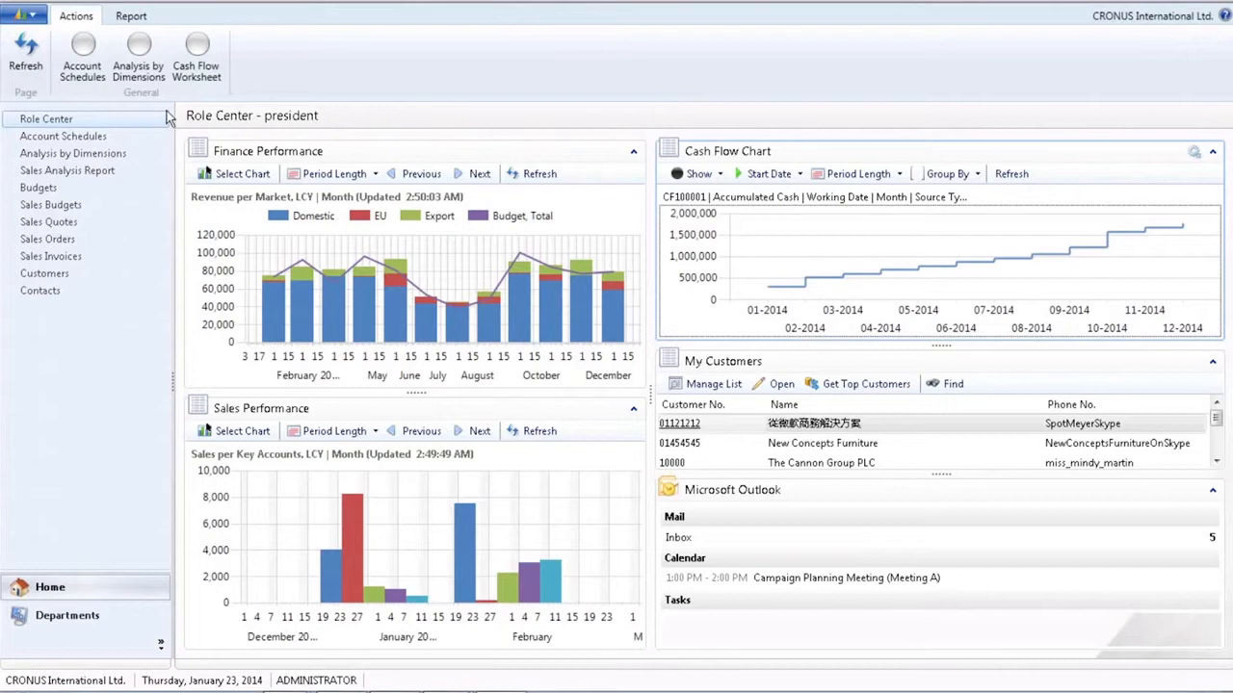
mouse_move(373, 458)
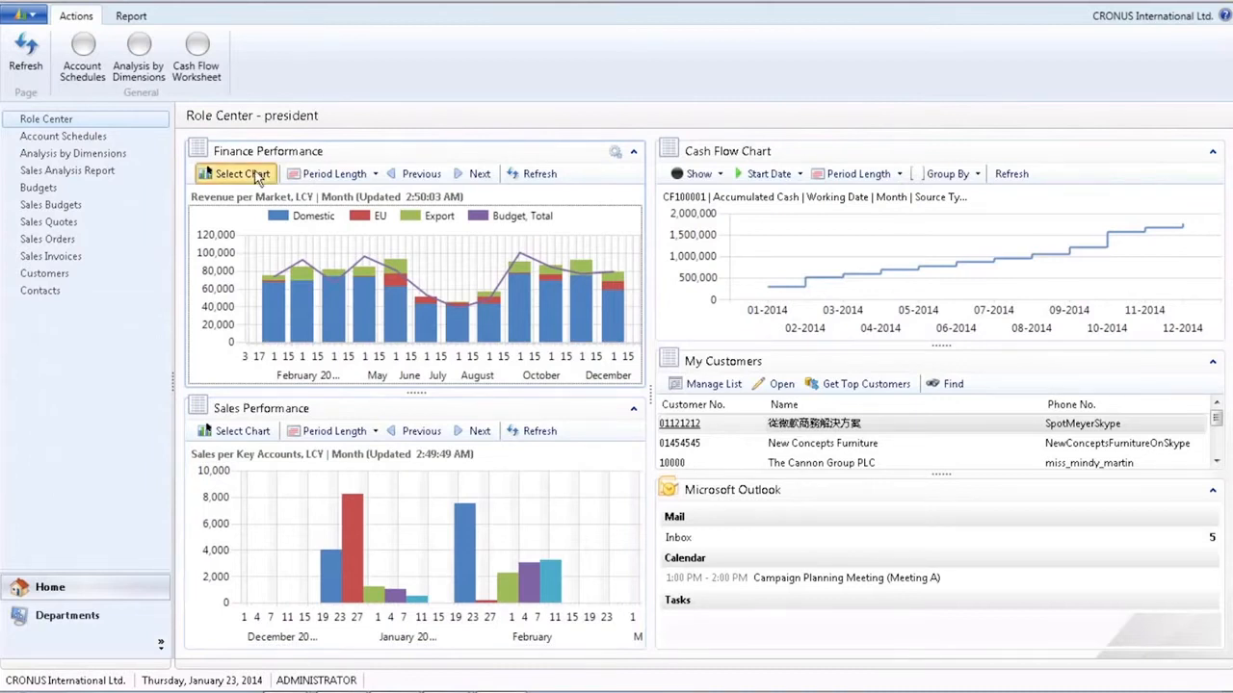
Bring up the Acc. Sched. Chart Setup list behind the Finance Performance chart.
left_click(236, 174)
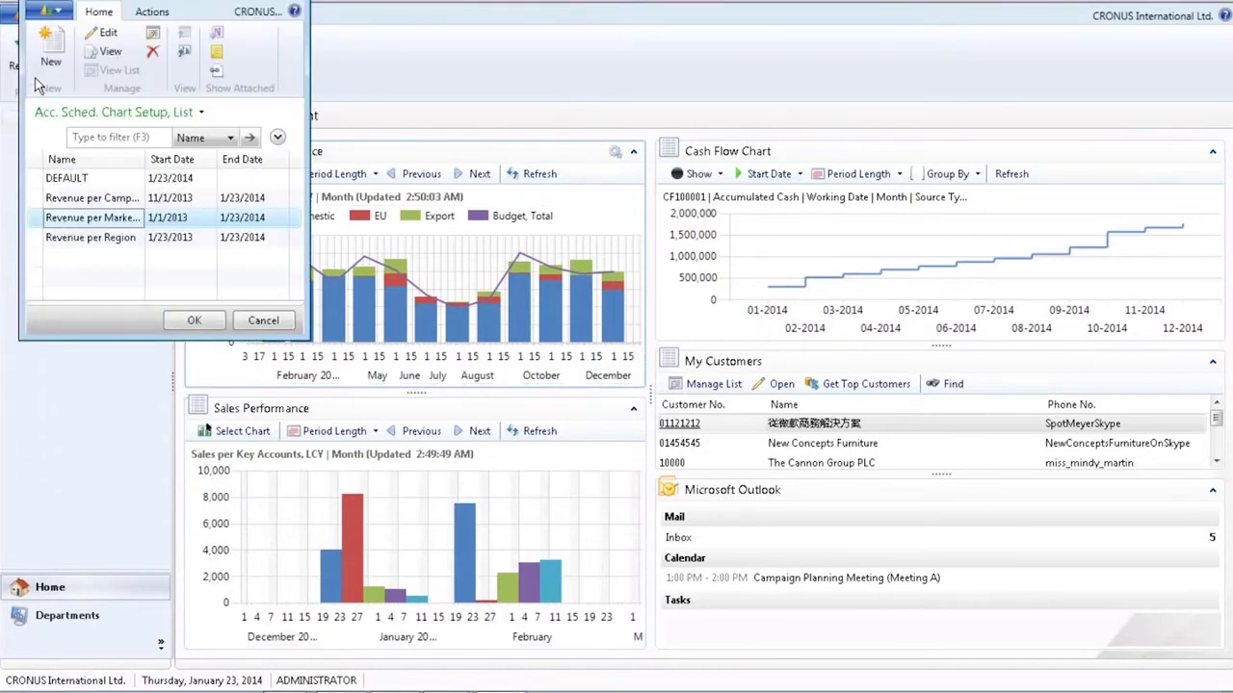
mouse_move(50, 48)
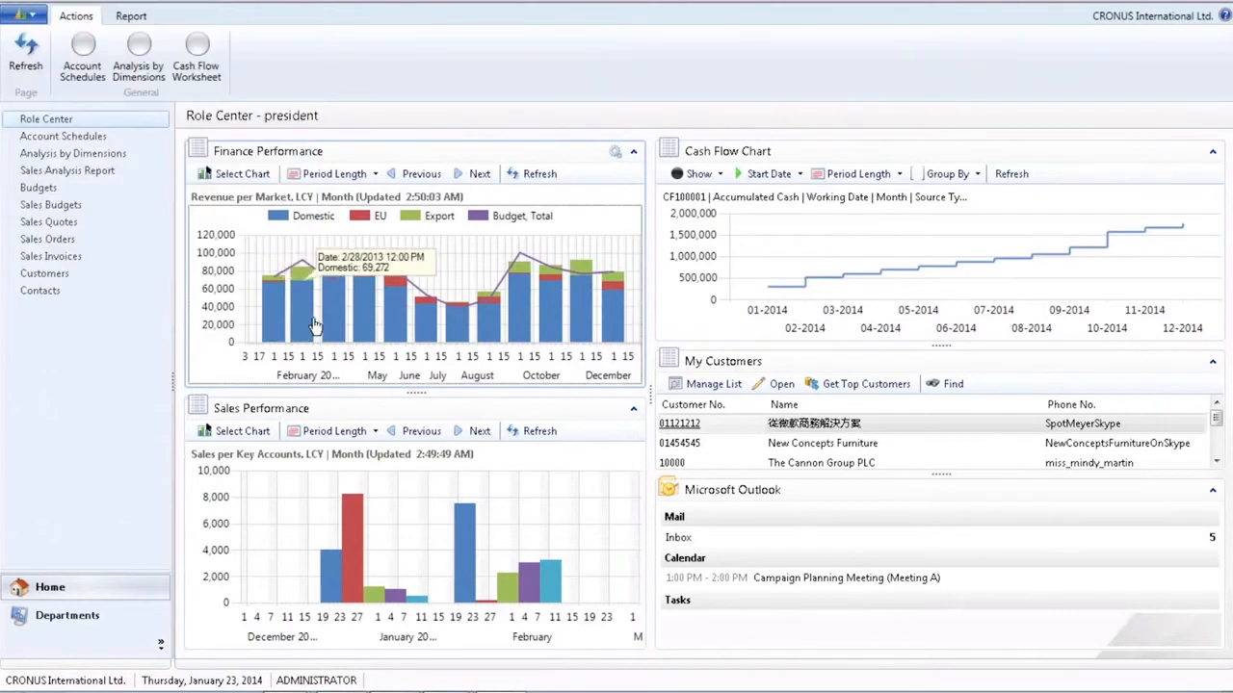
mouse_move(311, 282)
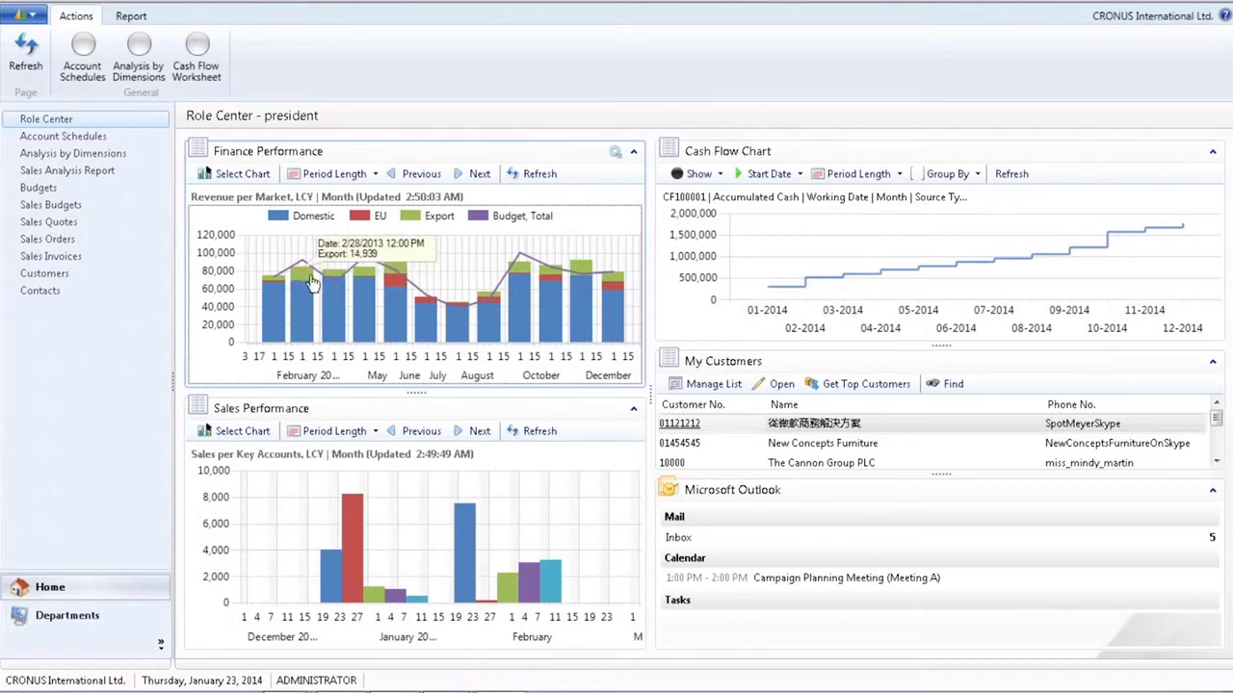
mouse_move(365, 289)
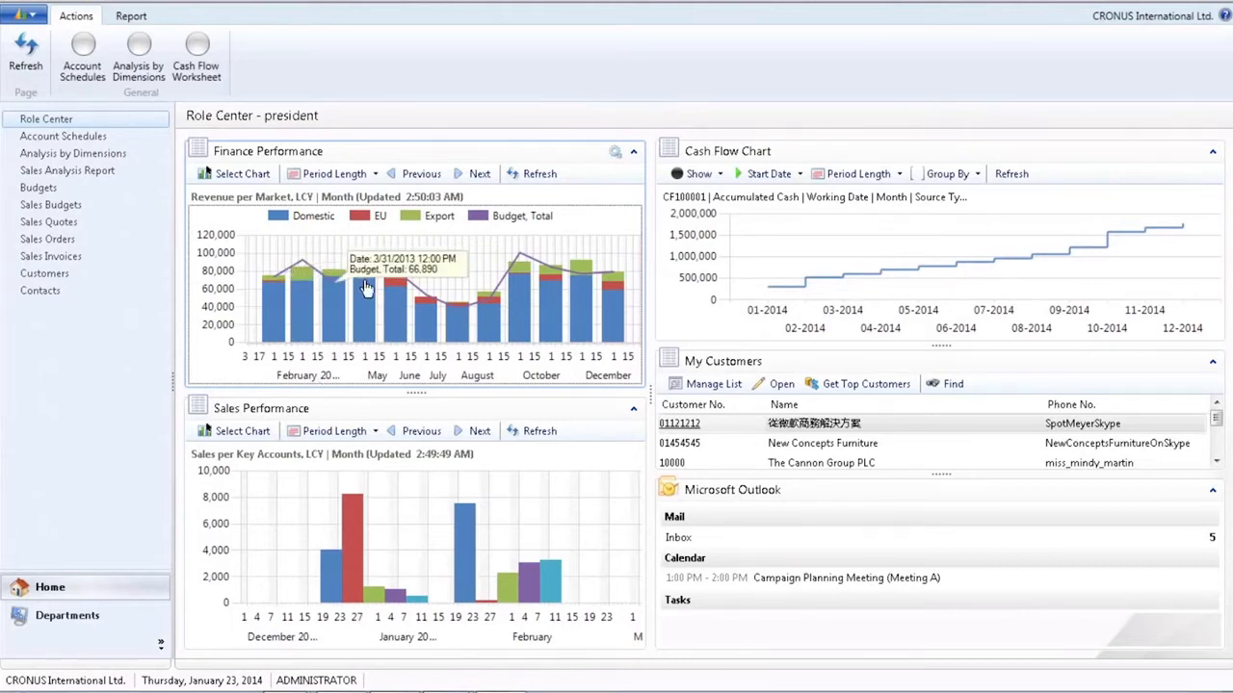
mouse_move(505, 289)
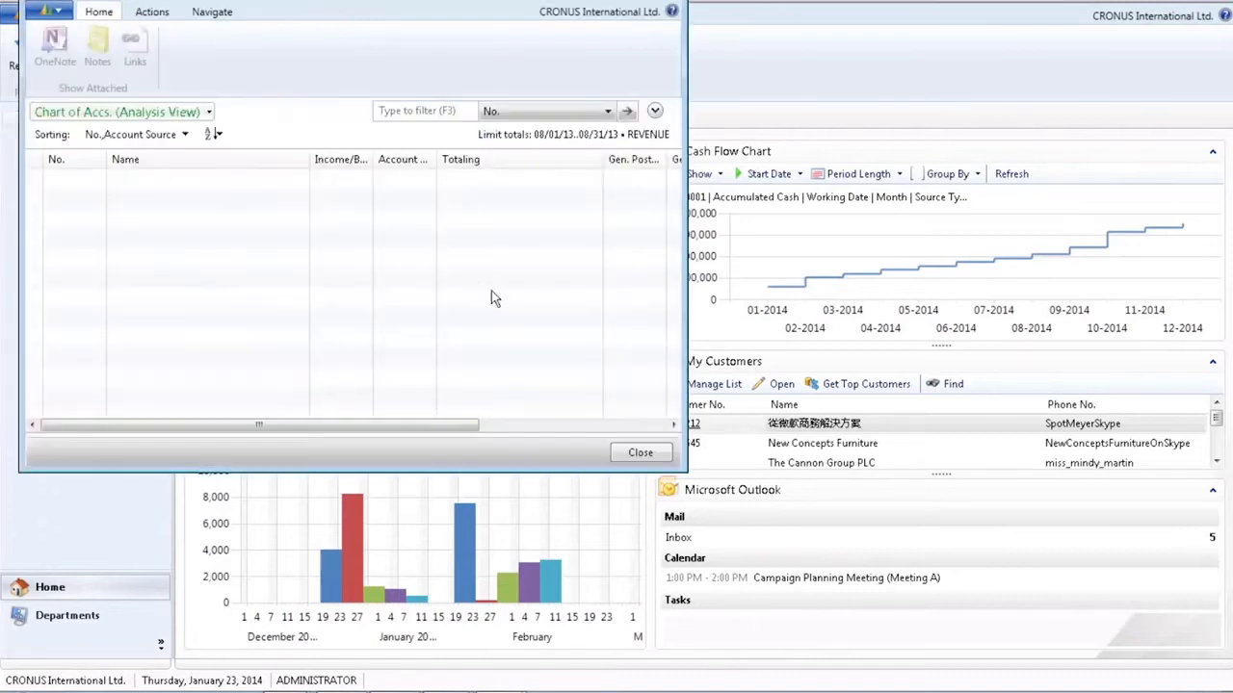
Close the empty August 2013 Chart of Accs. (Analysis View) window.
left_click(639, 453)
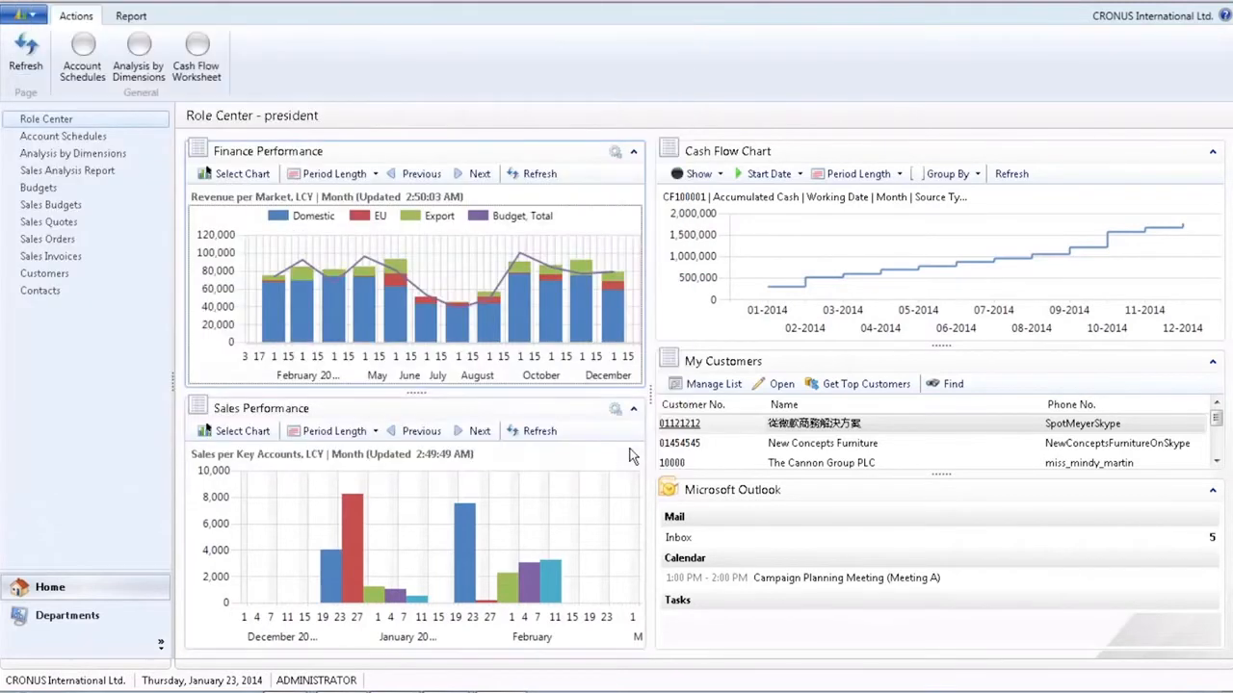
mouse_move(581, 423)
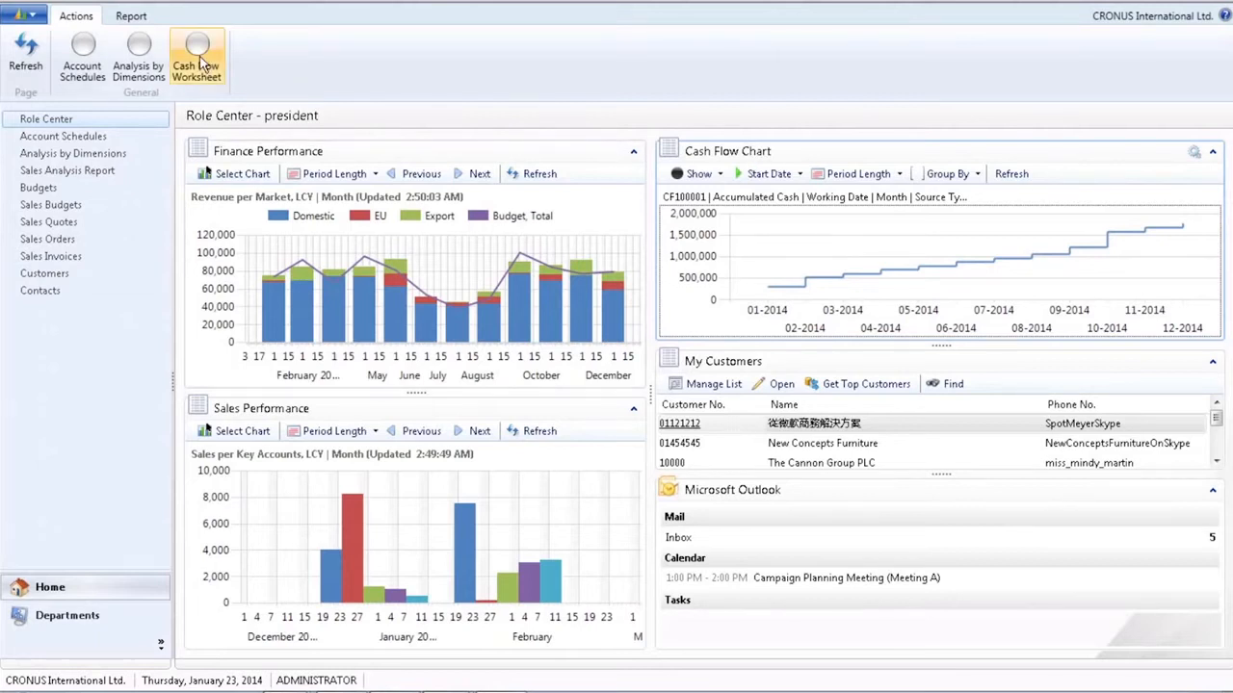
Suggest cash flow worksheet lines for forecast CF100001.
left_click(197, 65)
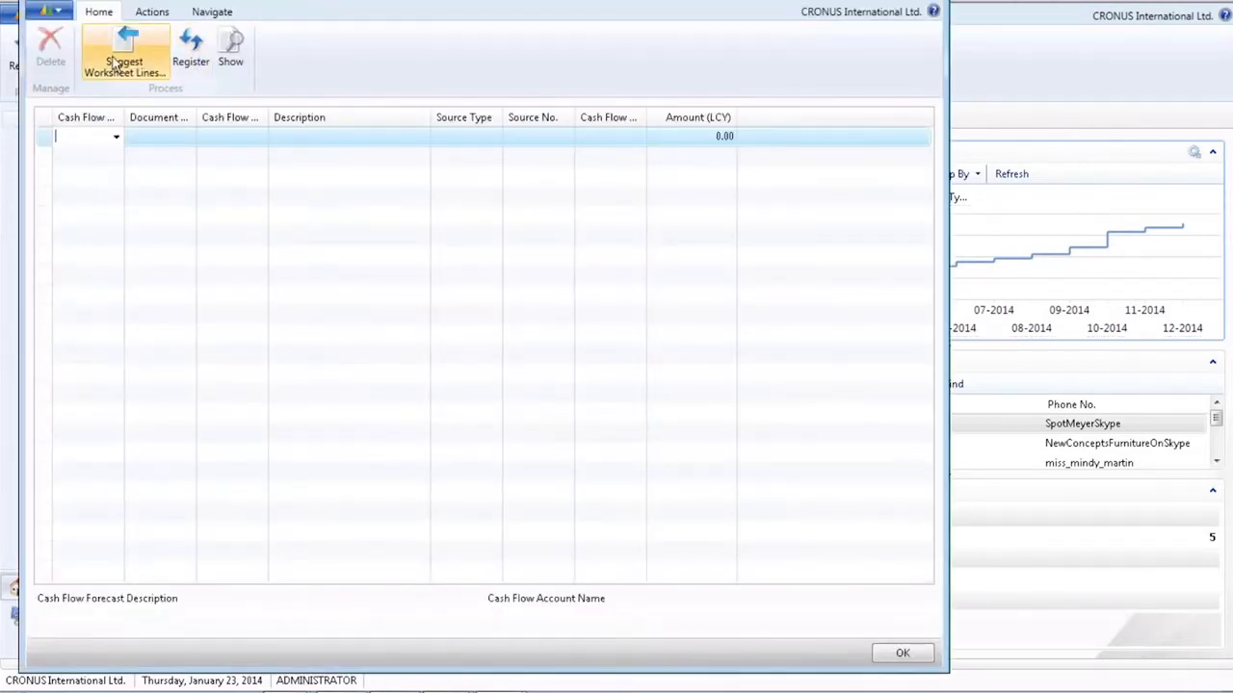
left_click(123, 67)
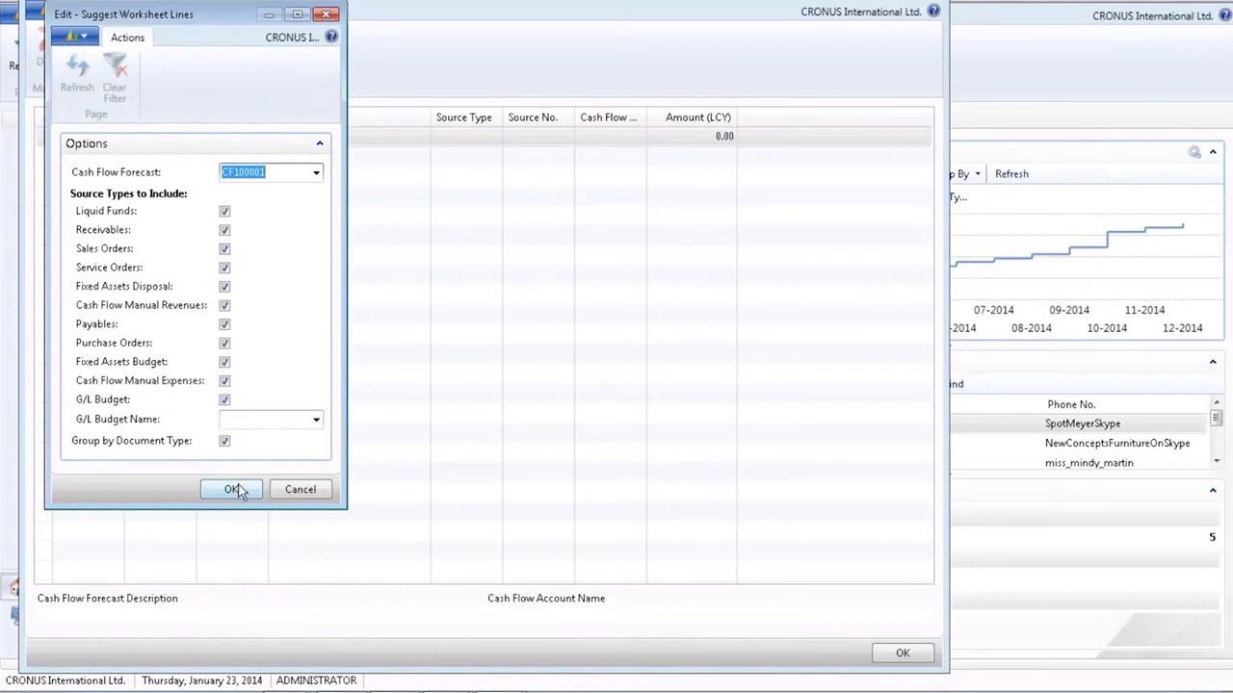
left_click(232, 490)
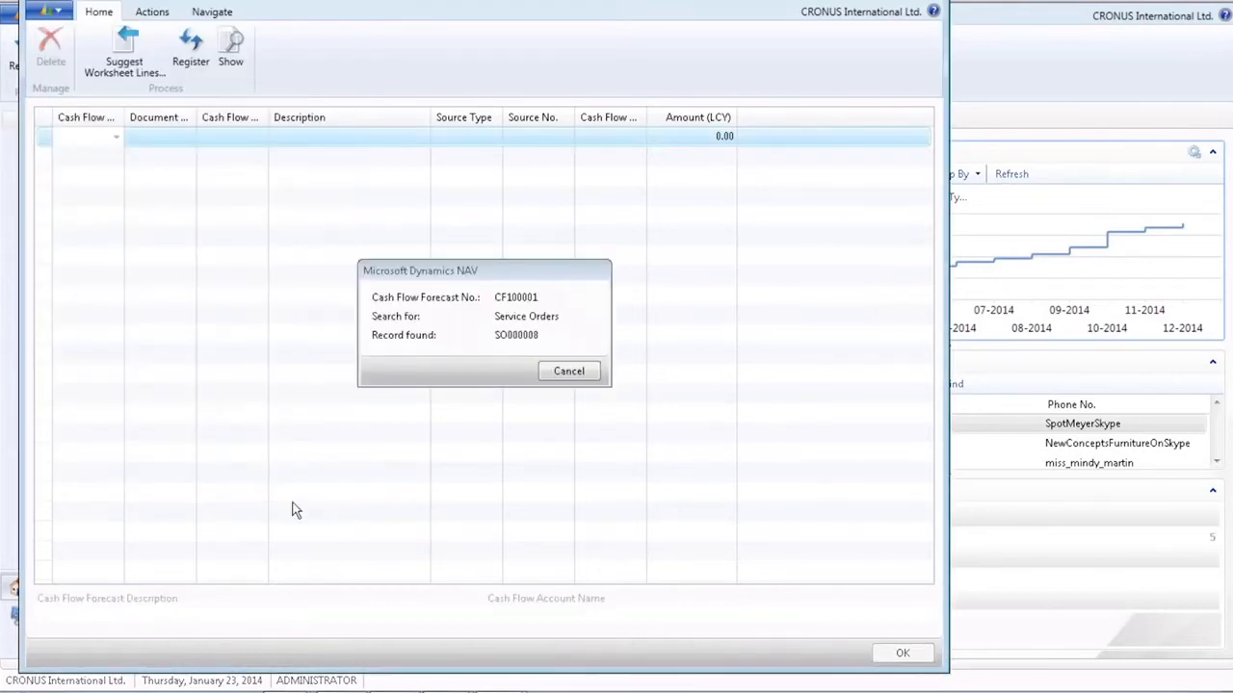
Change invoice 00-11's Amount (LCY) to 40,000.
left_click(568, 370)
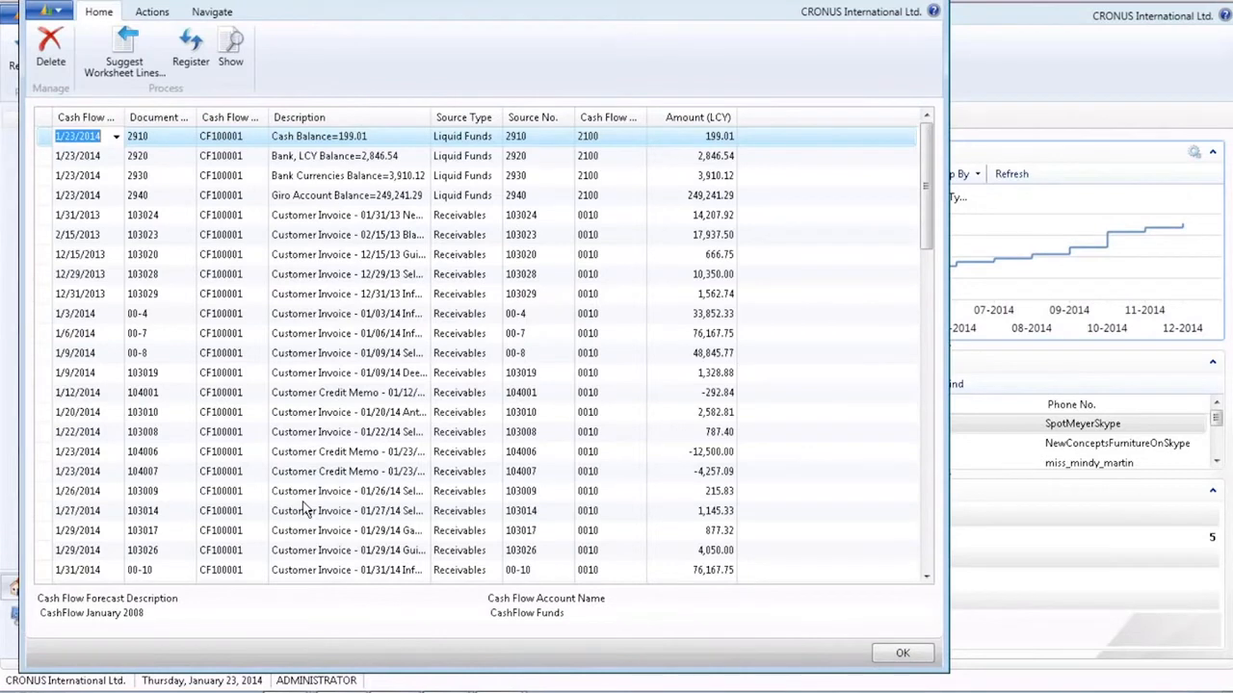
mouse_move(599, 492)
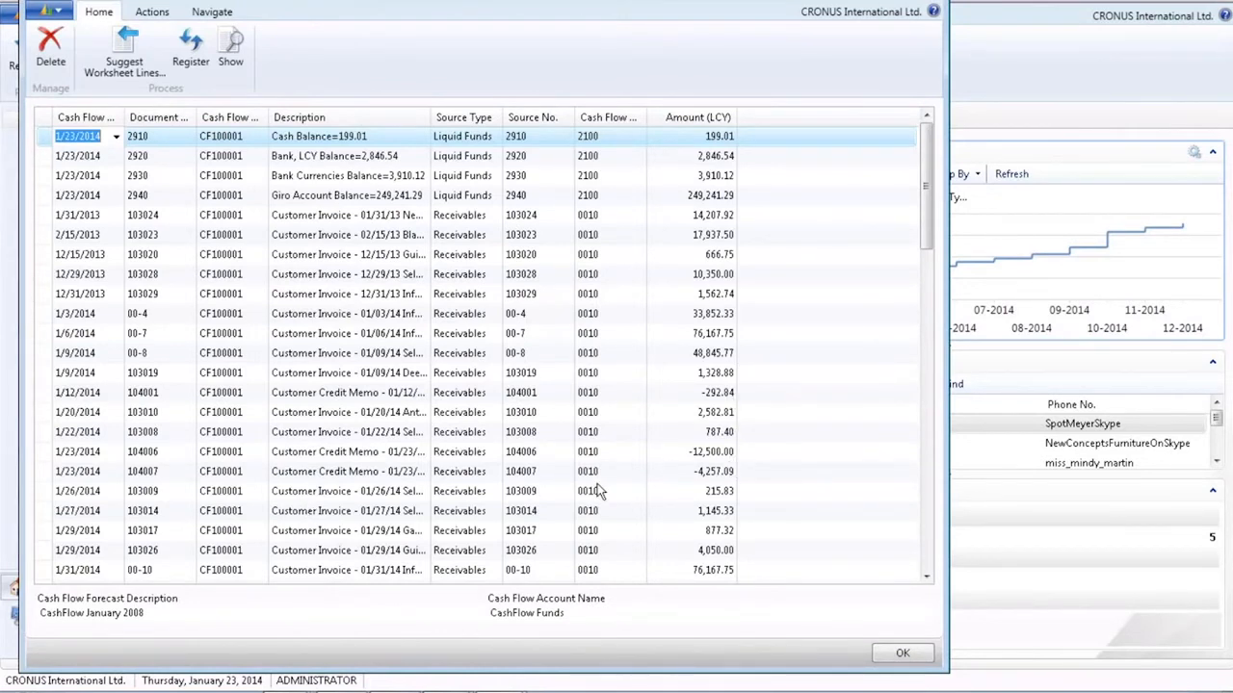
scroll("down", 3)
type("40000")
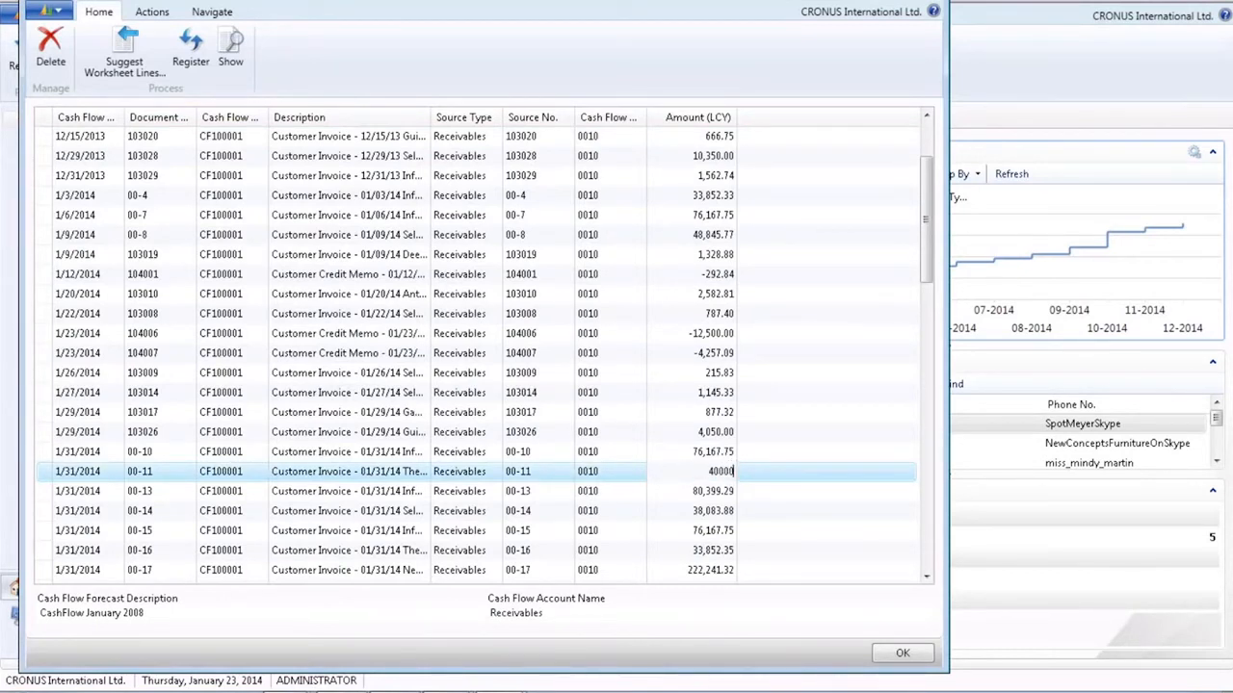
key("Return")
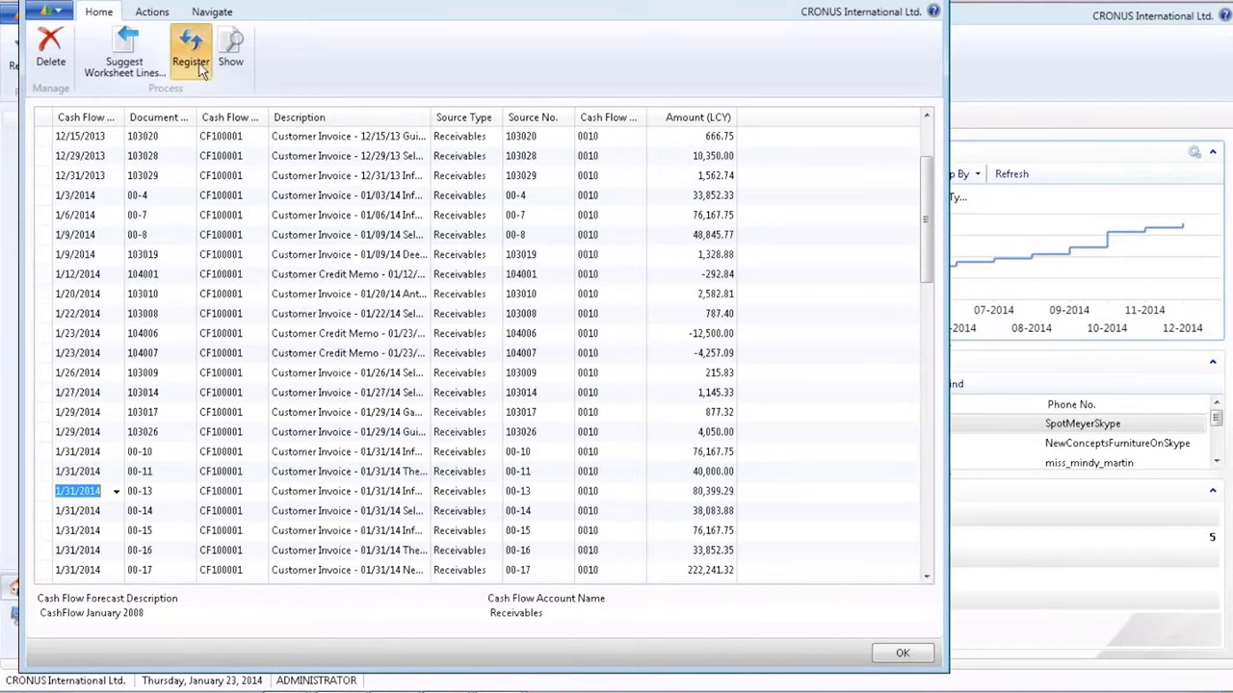
Register the CF100001 worksheet lines, confirming and acknowledging the success message.
left_click(190, 50)
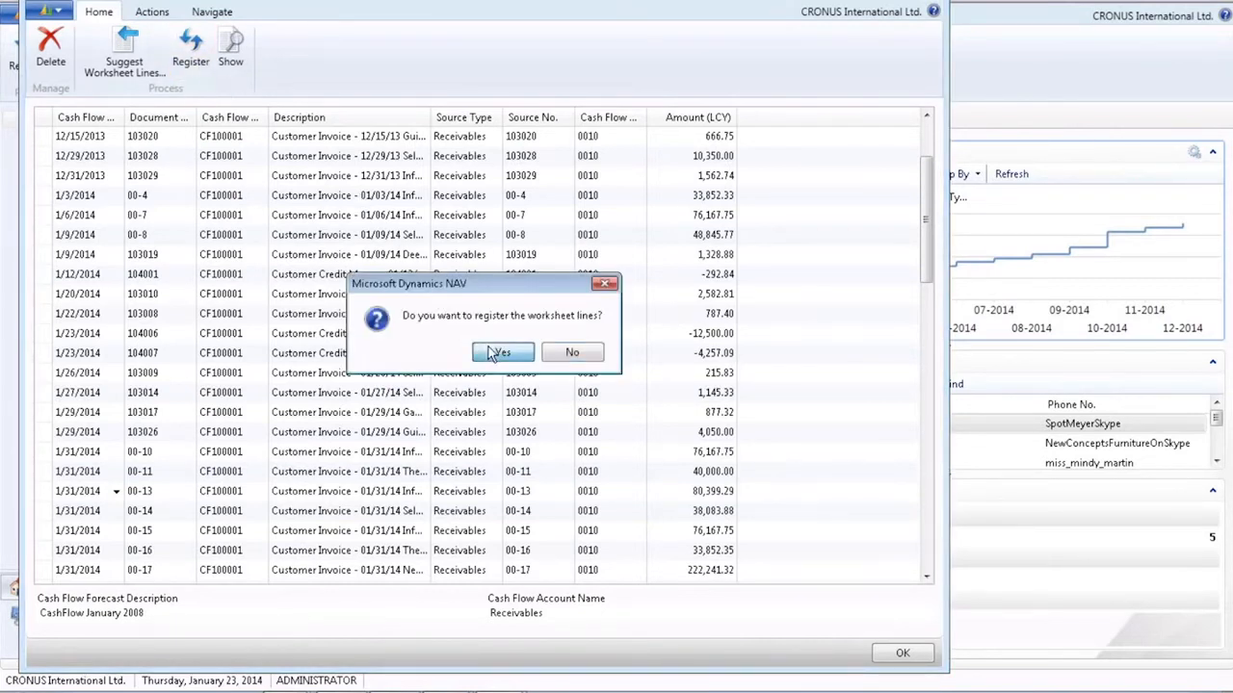
left_click(502, 352)
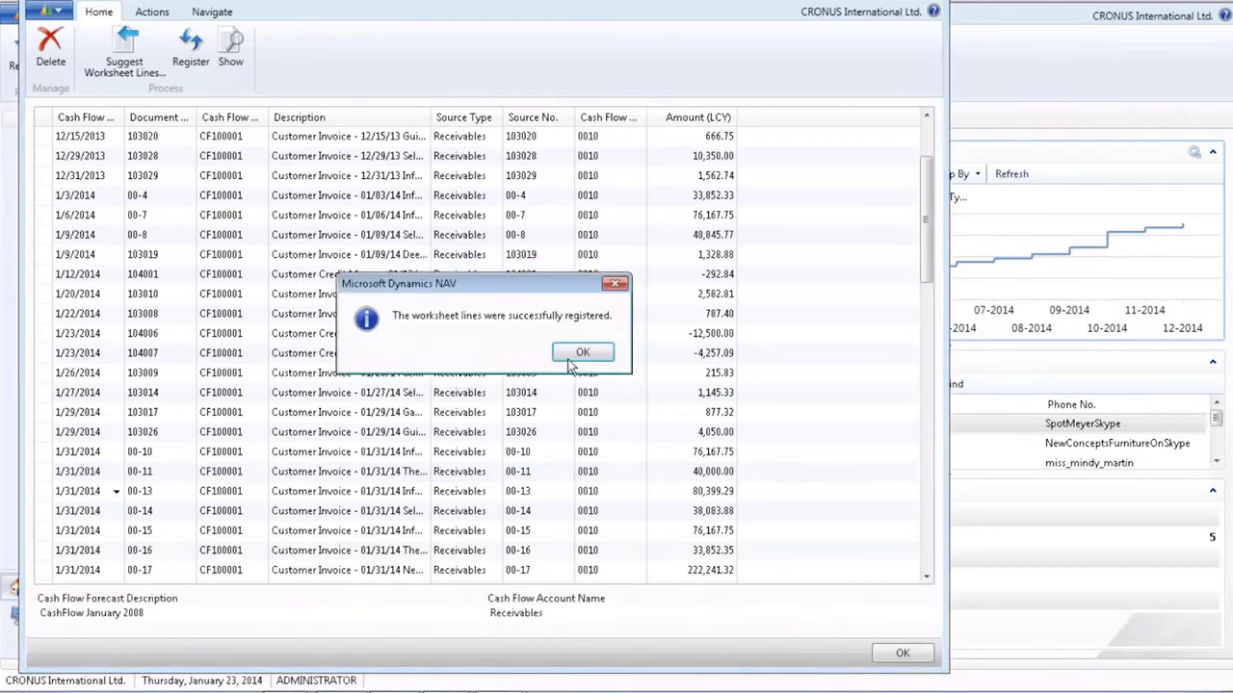
left_click(583, 352)
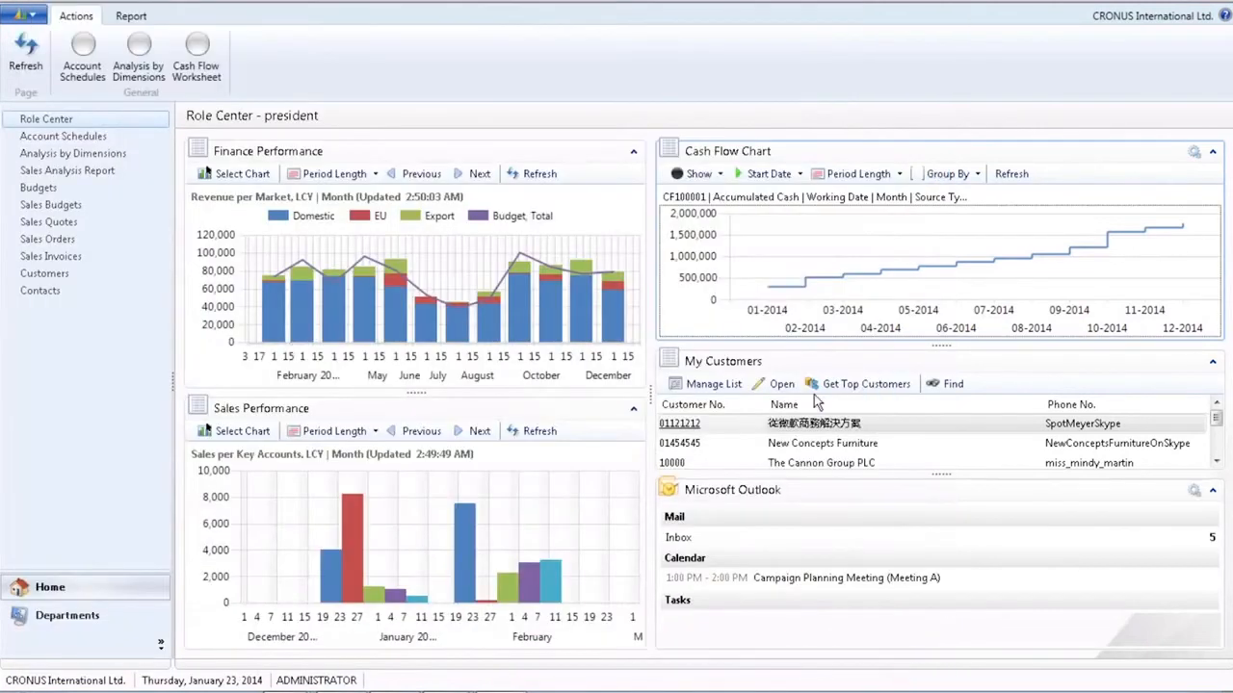
mouse_move(992, 134)
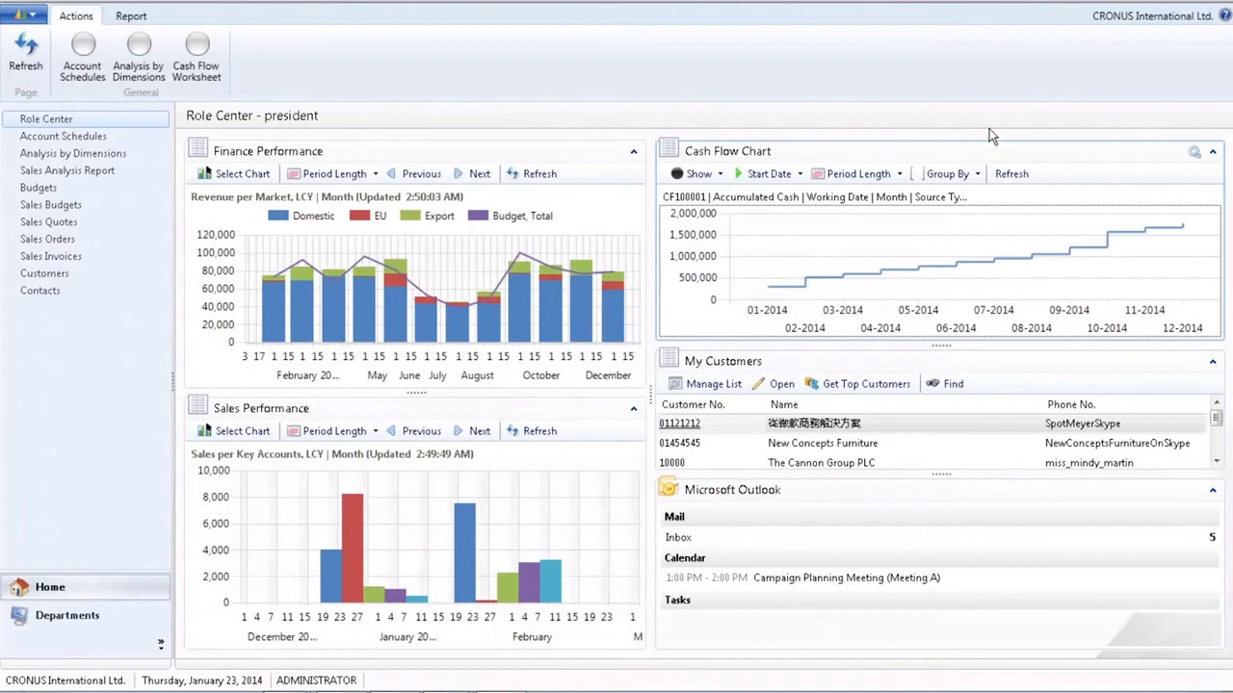
Set the Cash Flow Chart to Change in Cash and drill into October 2014's bar.
left_click(699, 174)
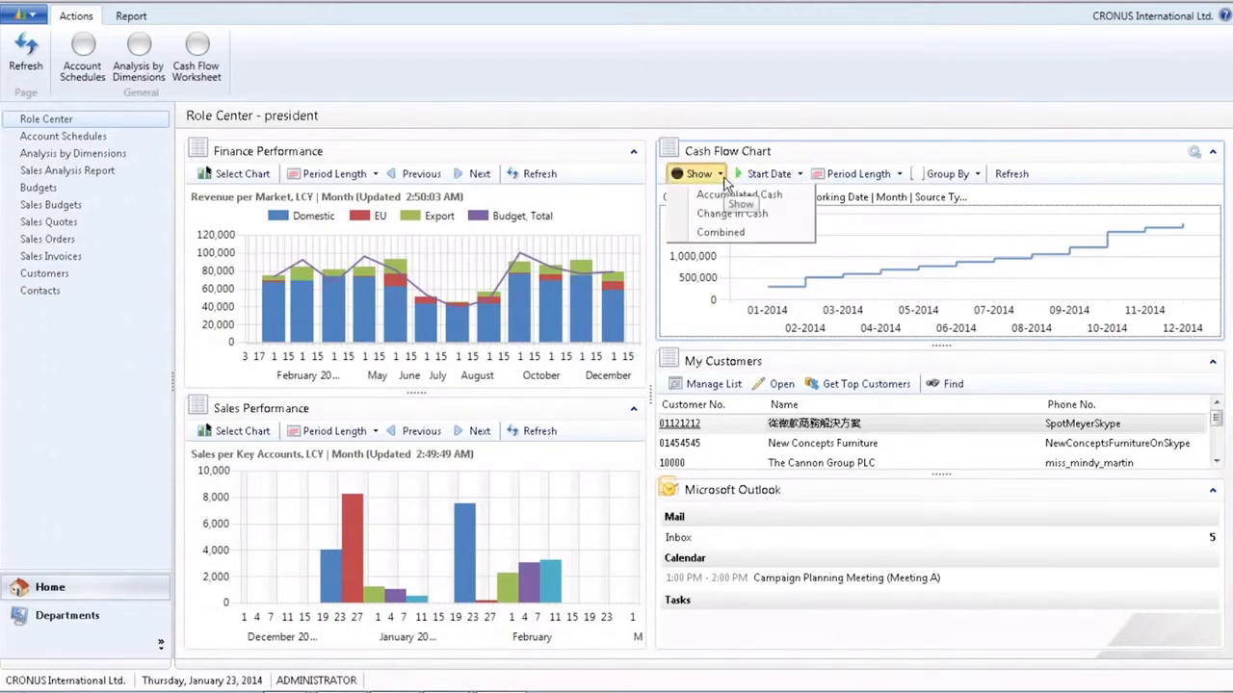
mouse_move(732, 213)
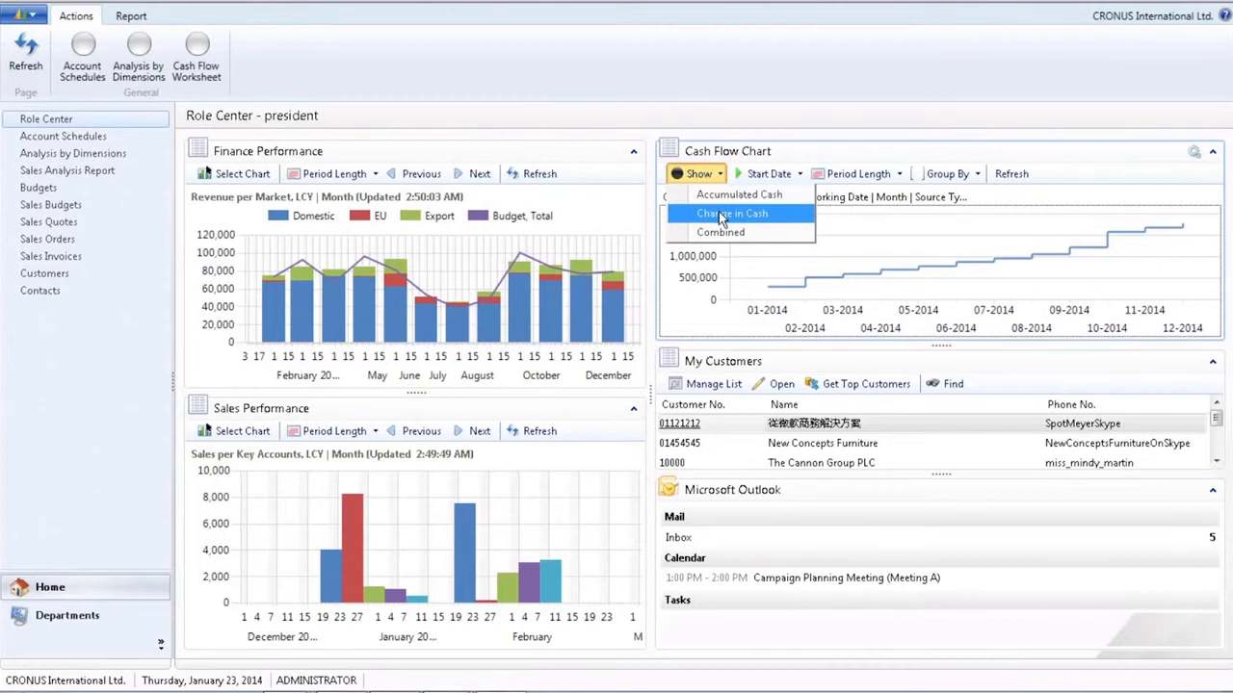
left_click(731, 212)
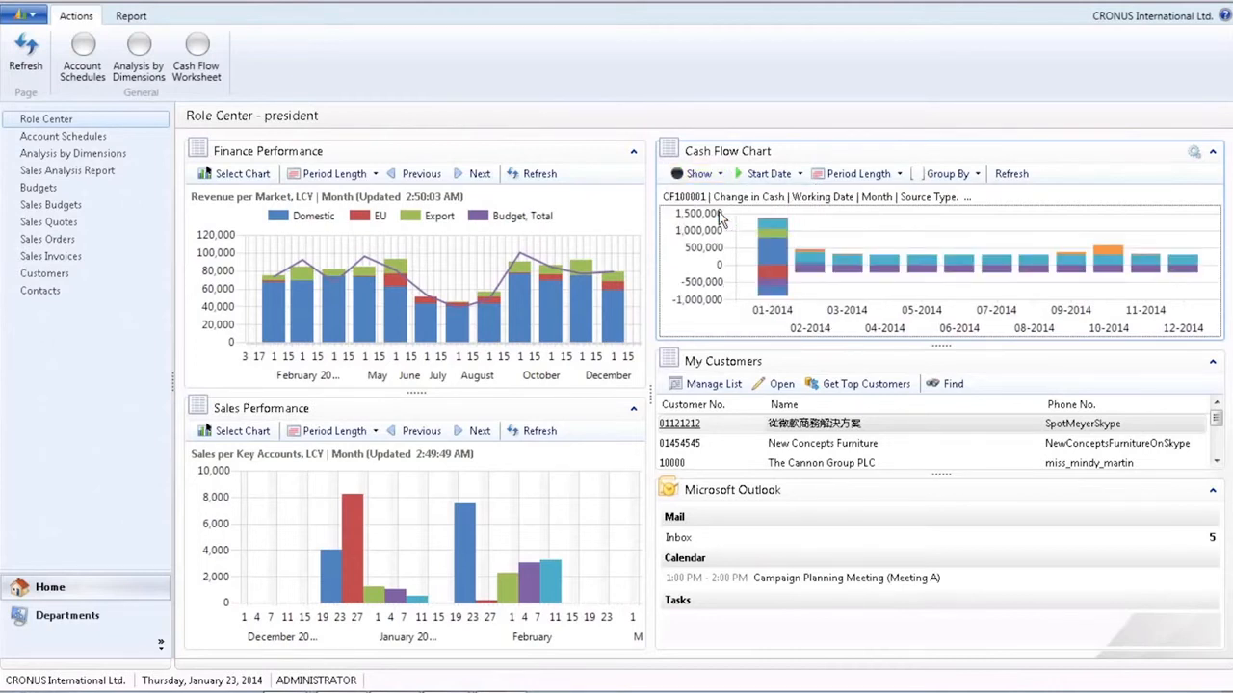
mouse_move(771, 274)
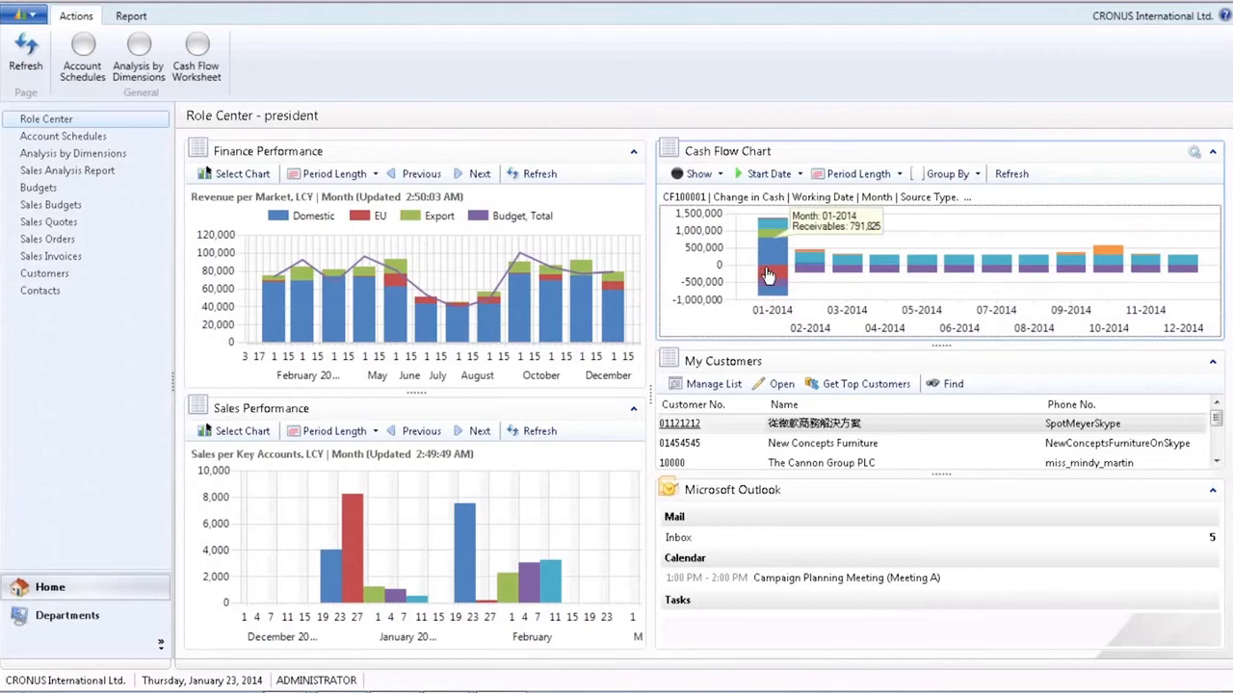
mouse_move(852, 273)
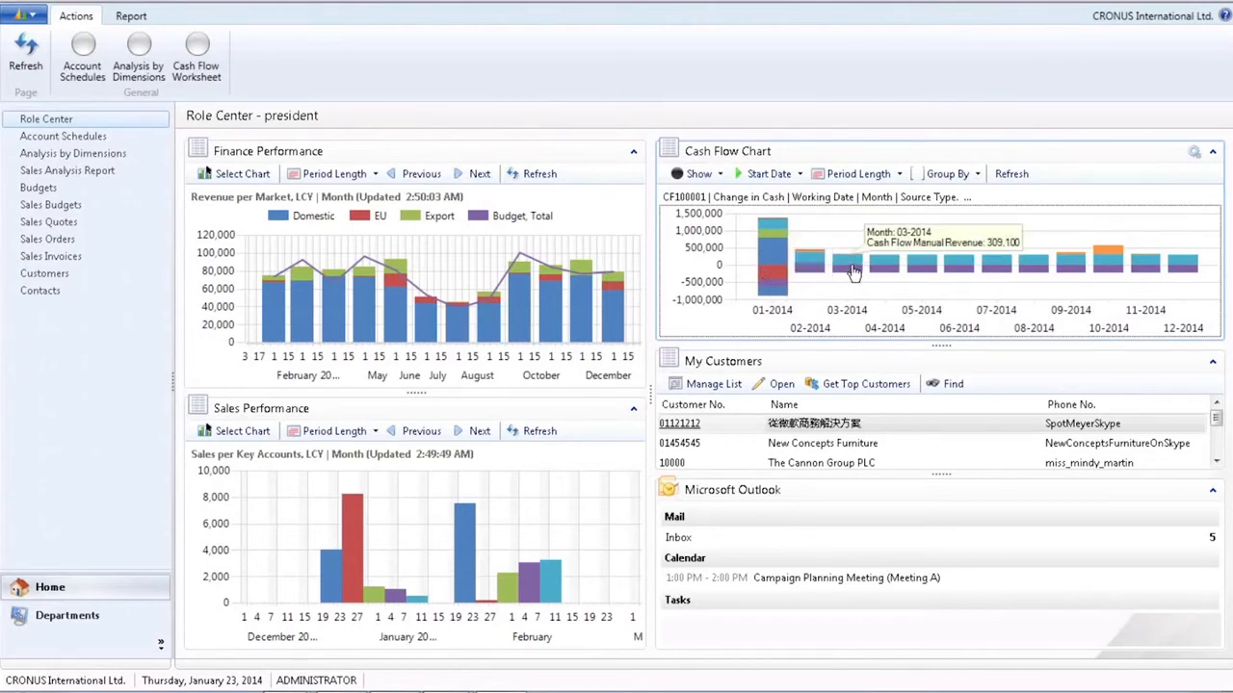
mouse_move(1122, 243)
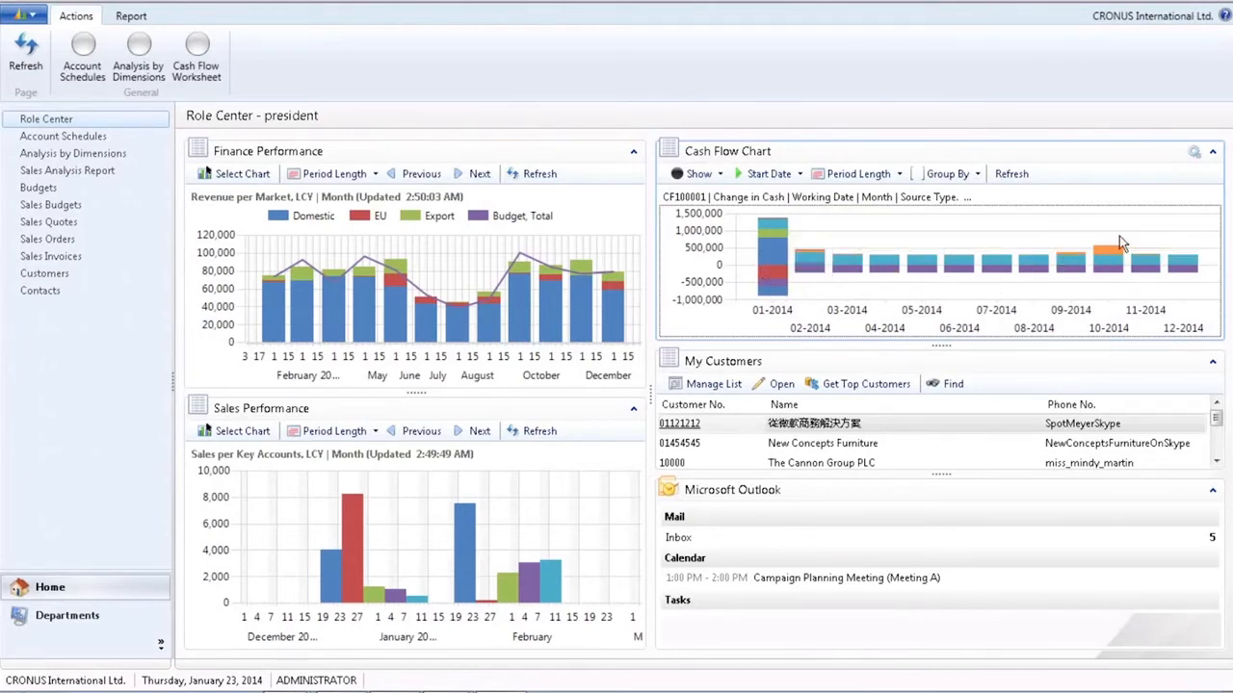
mouse_move(1107, 255)
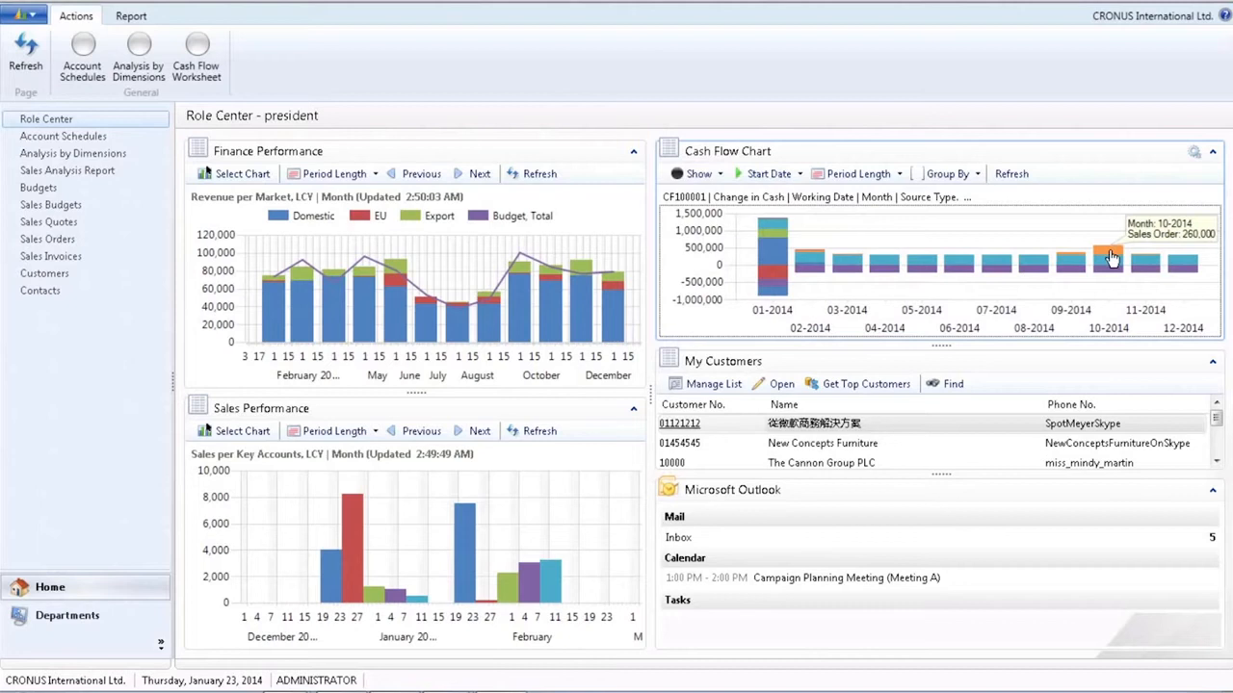
left_click(1109, 258)
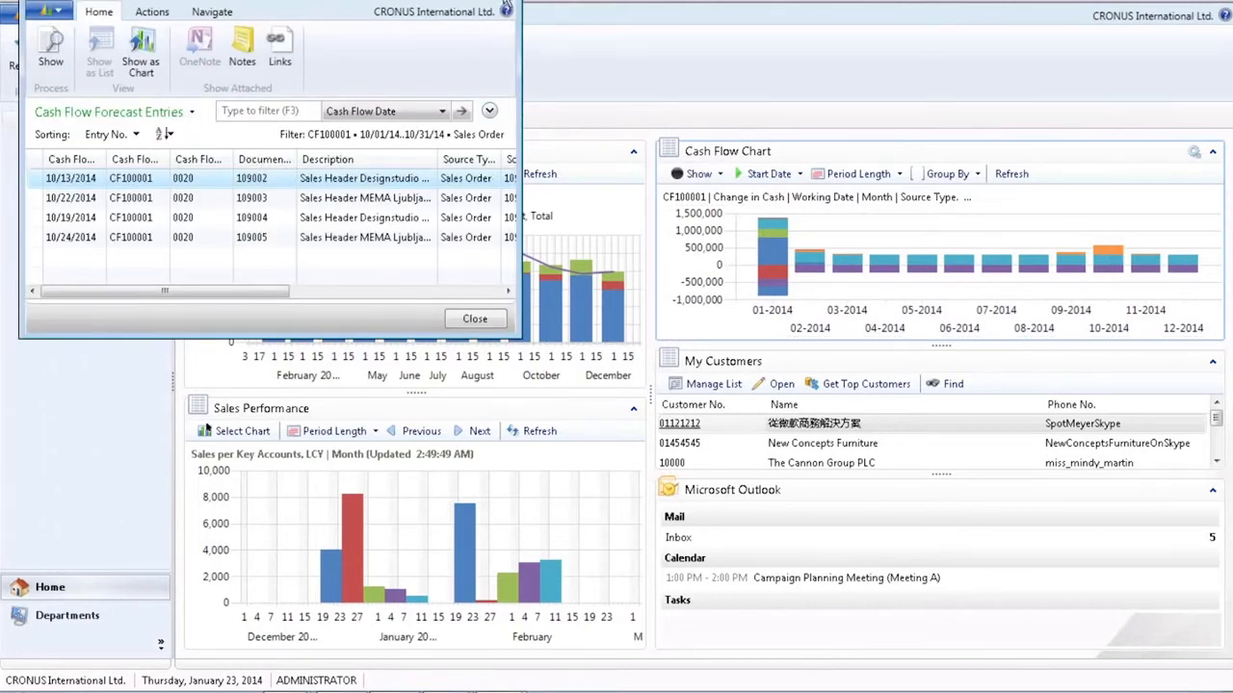
Close the October 2014 forecast entries and reopen the Cash Flow Chart's Show choices.
left_click(474, 319)
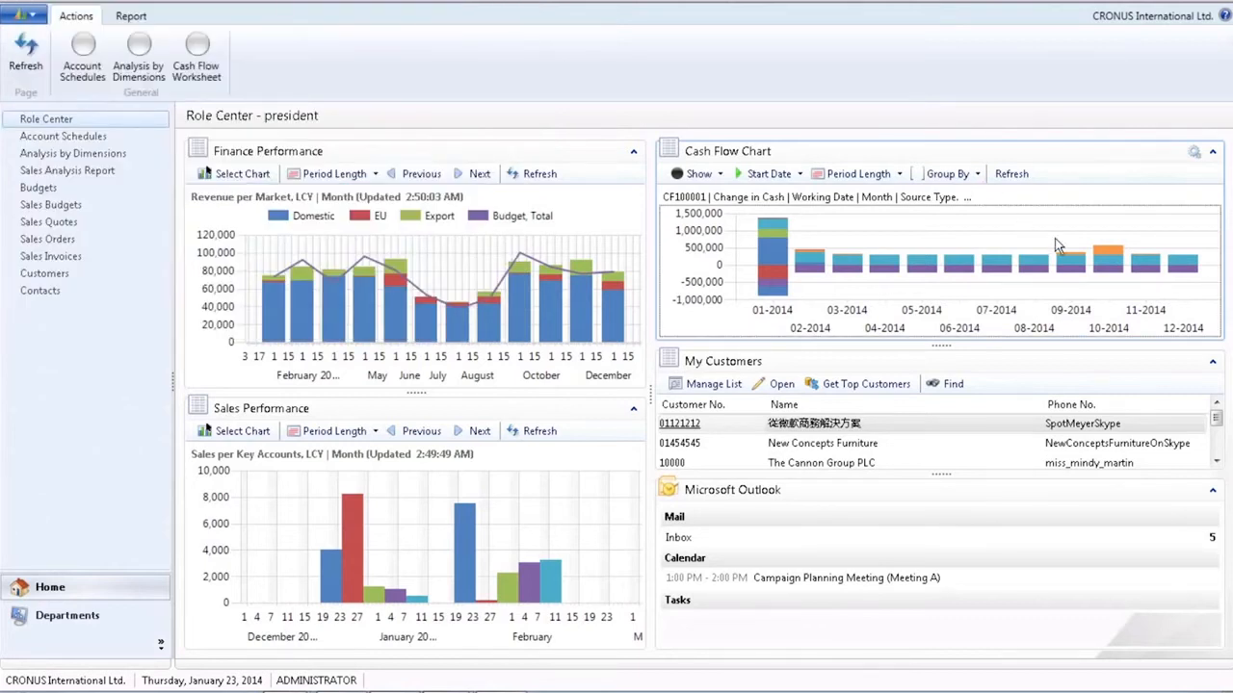
mouse_move(1110, 260)
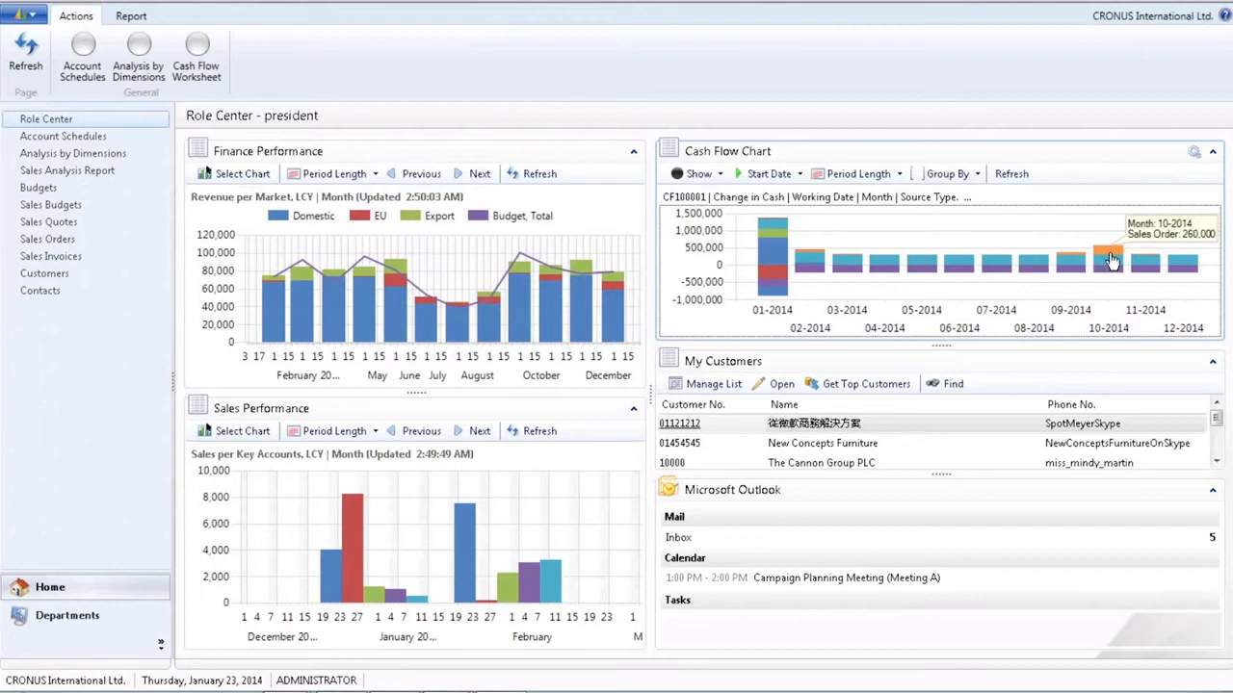
left_click(698, 173)
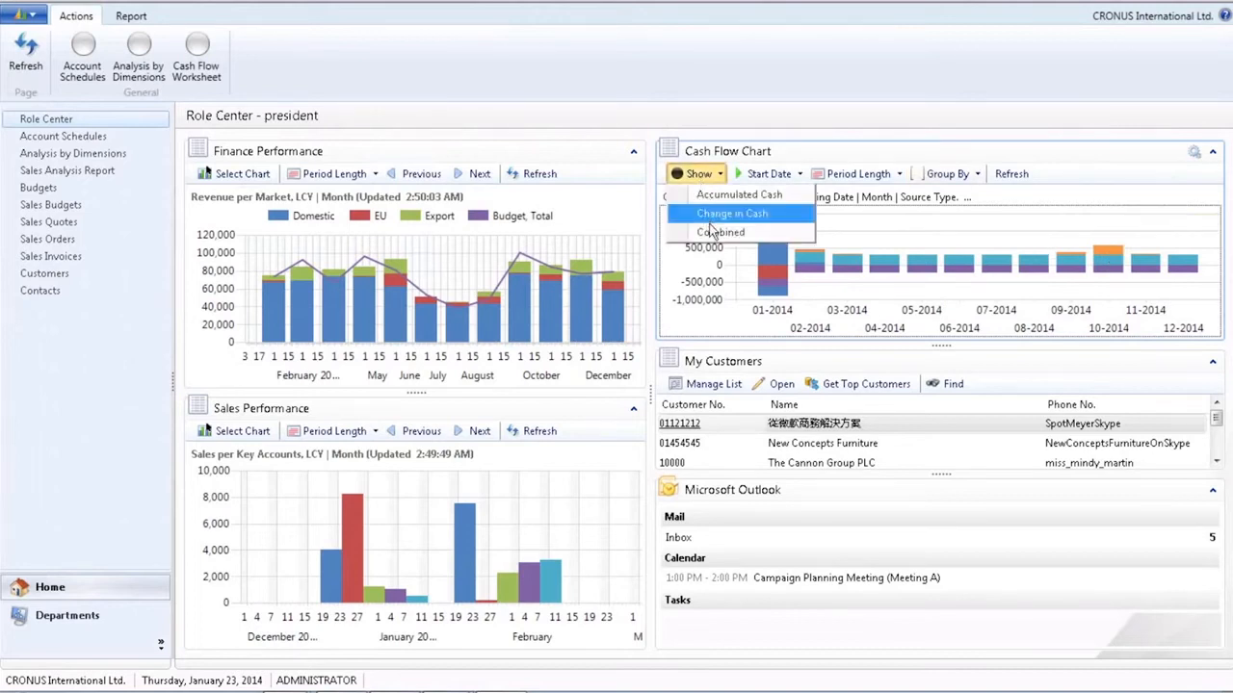
Switch the Cash Flow Chart to the Combined view.
left_click(719, 232)
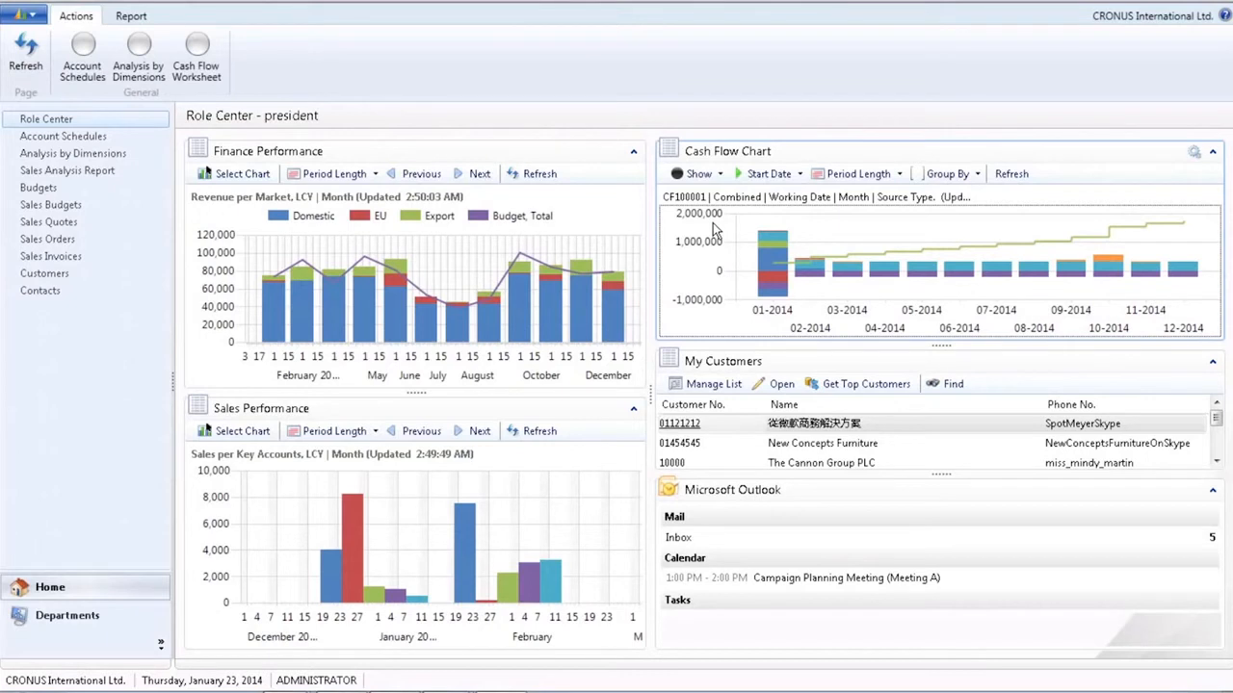
mouse_move(62, 239)
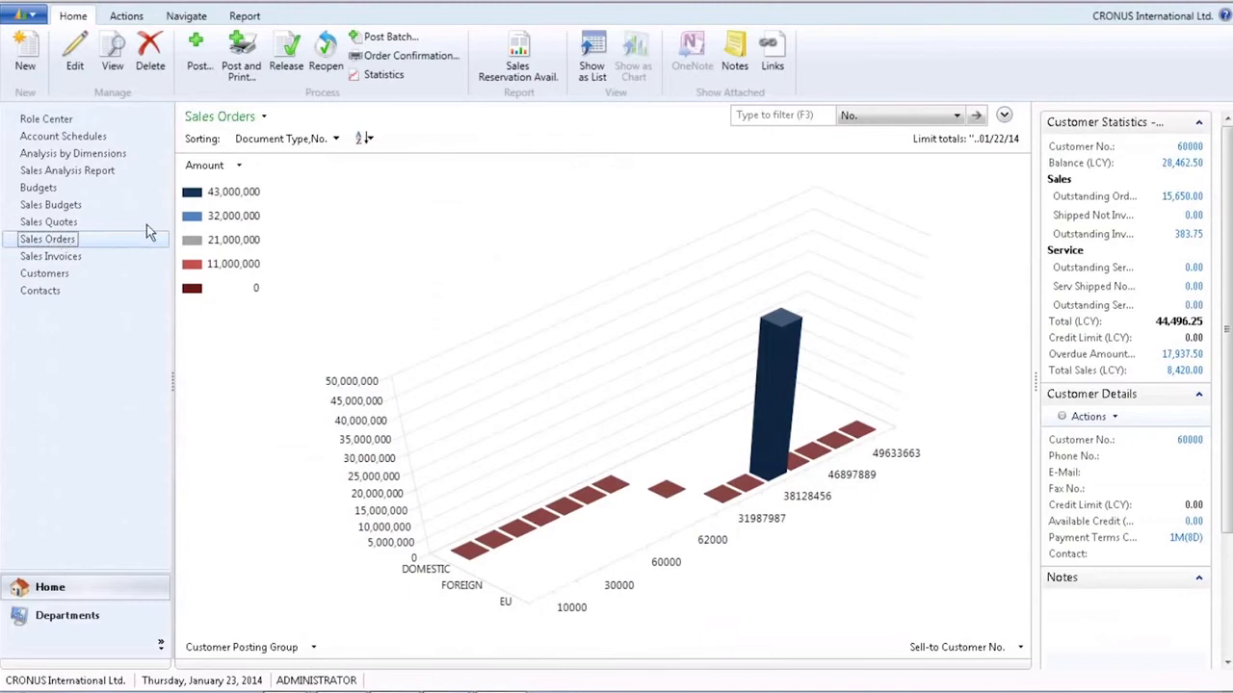
View sales orders as list then chart, check axis fields, and switch to PowerPivot.
left_click(592, 55)
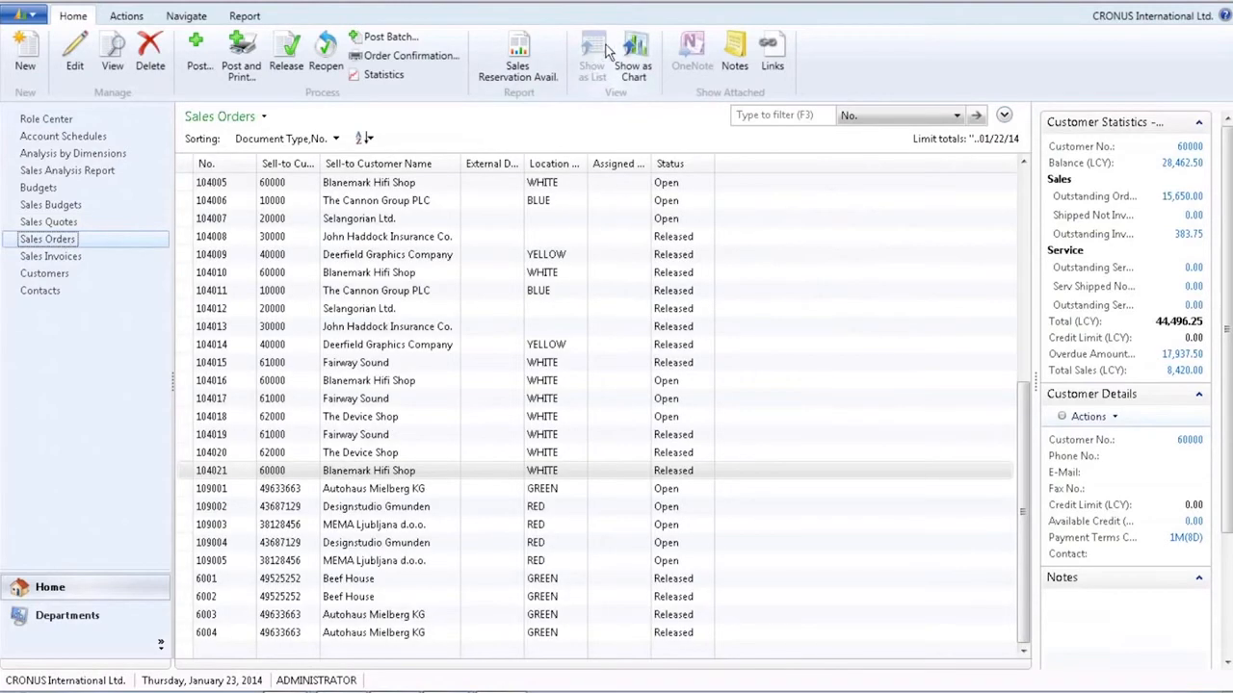
left_click(633, 53)
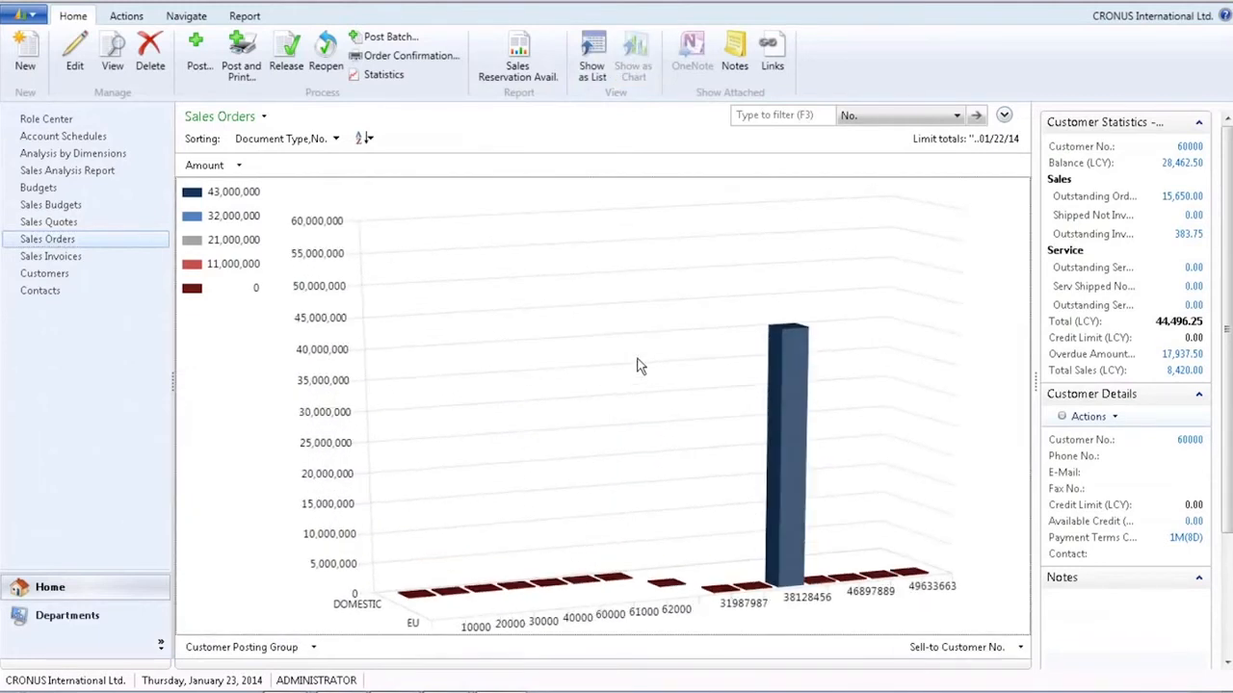
left_click(239, 165)
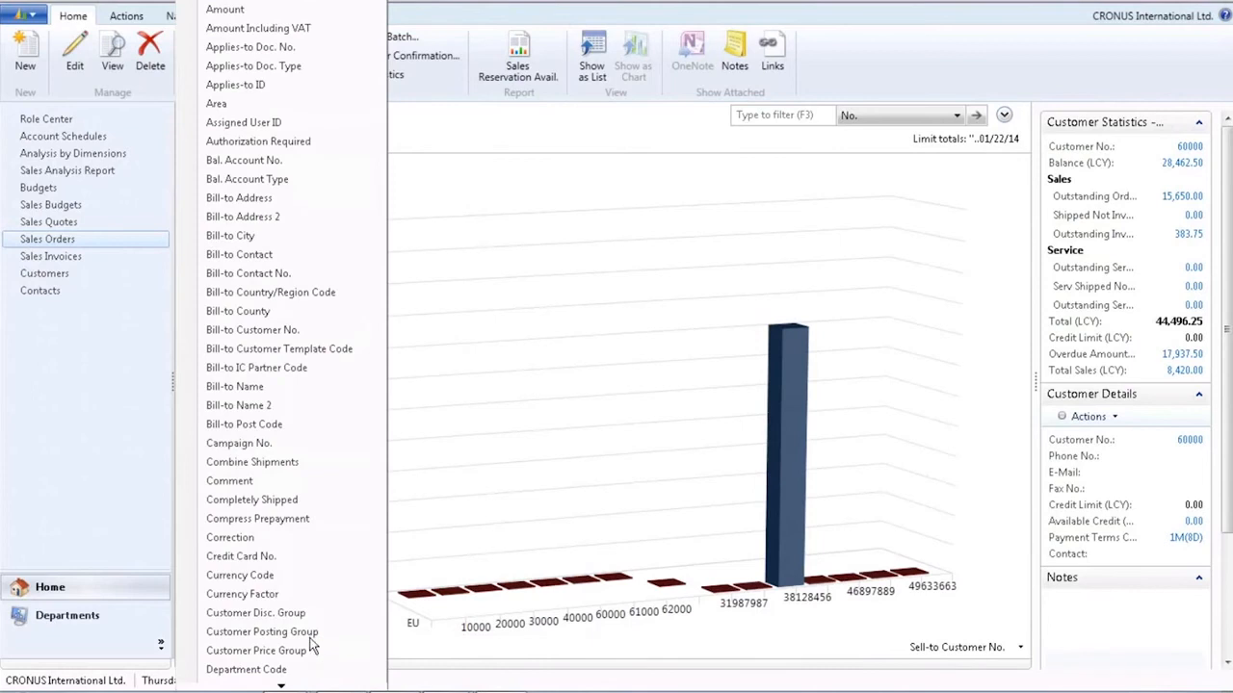
mouse_move(458, 660)
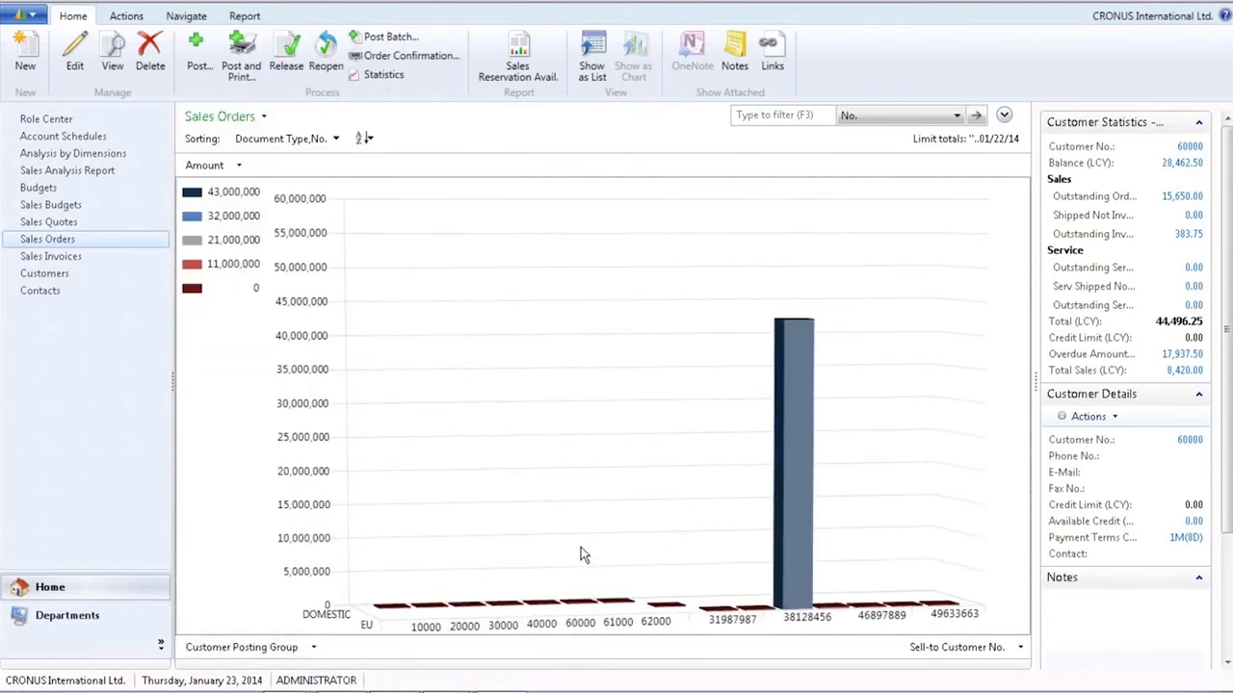
mouse_move(592, 544)
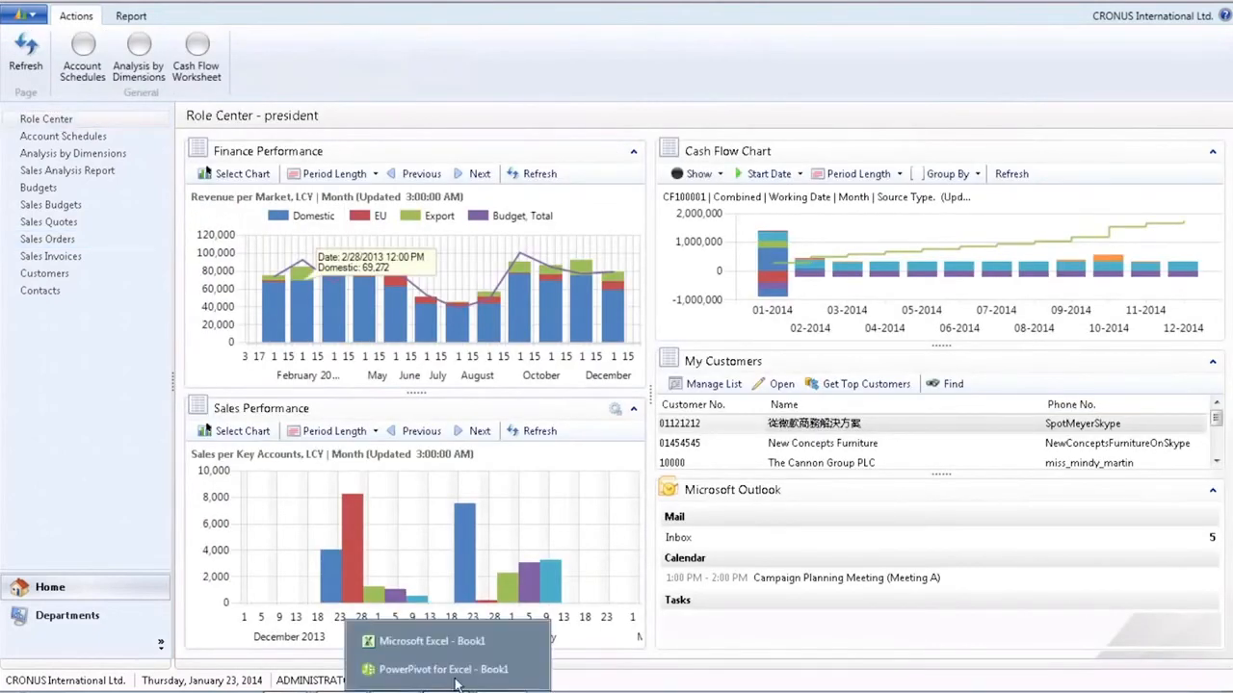
mouse_move(443, 670)
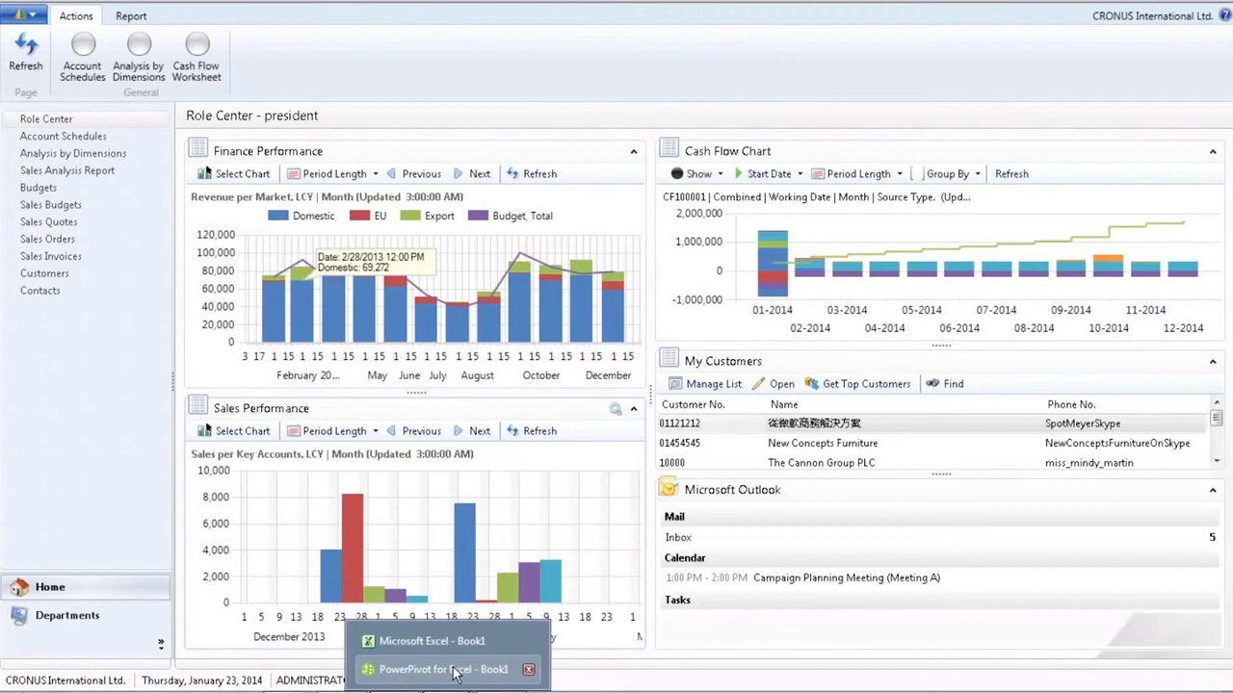
left_click(443, 669)
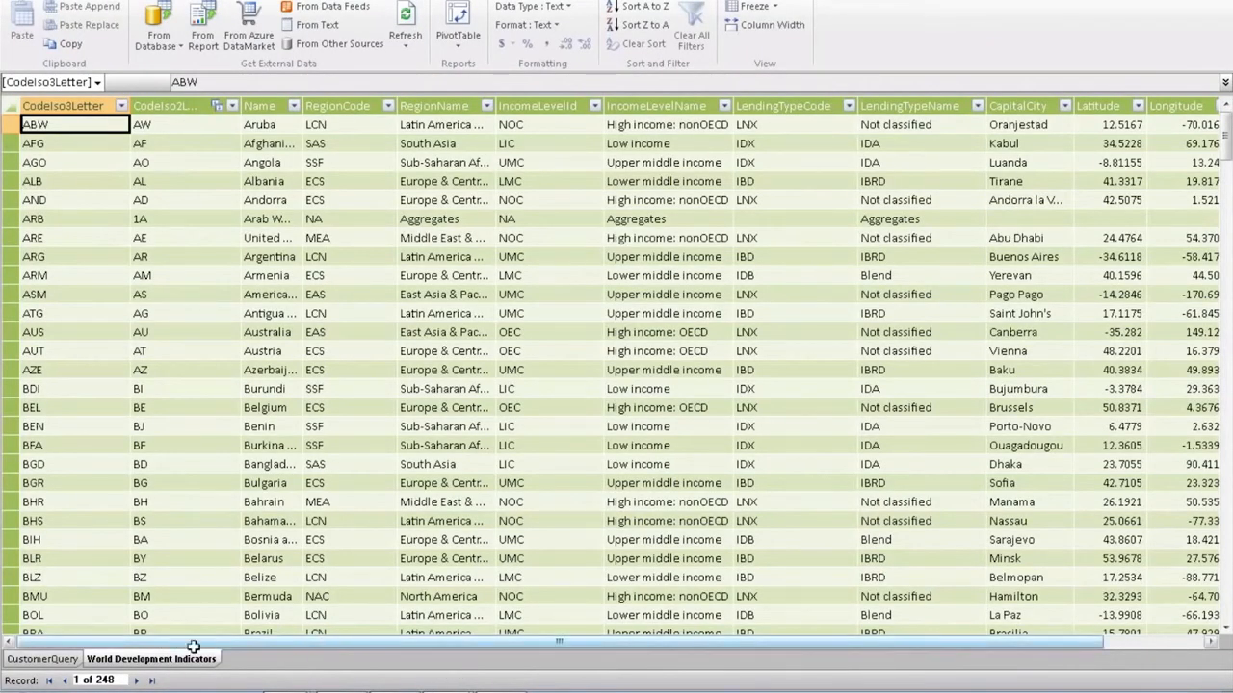
Display the CustomerQuery table of 79 customer sales records in PowerPivot.
left_click(38, 659)
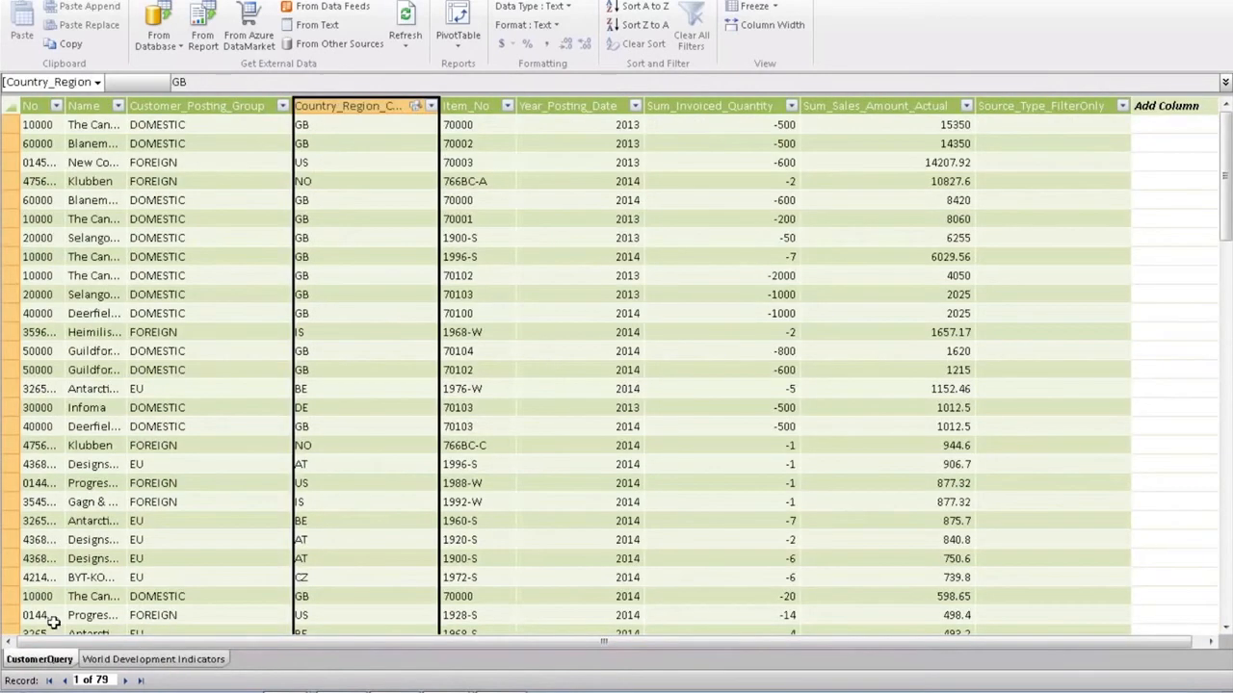
mouse_move(113, 313)
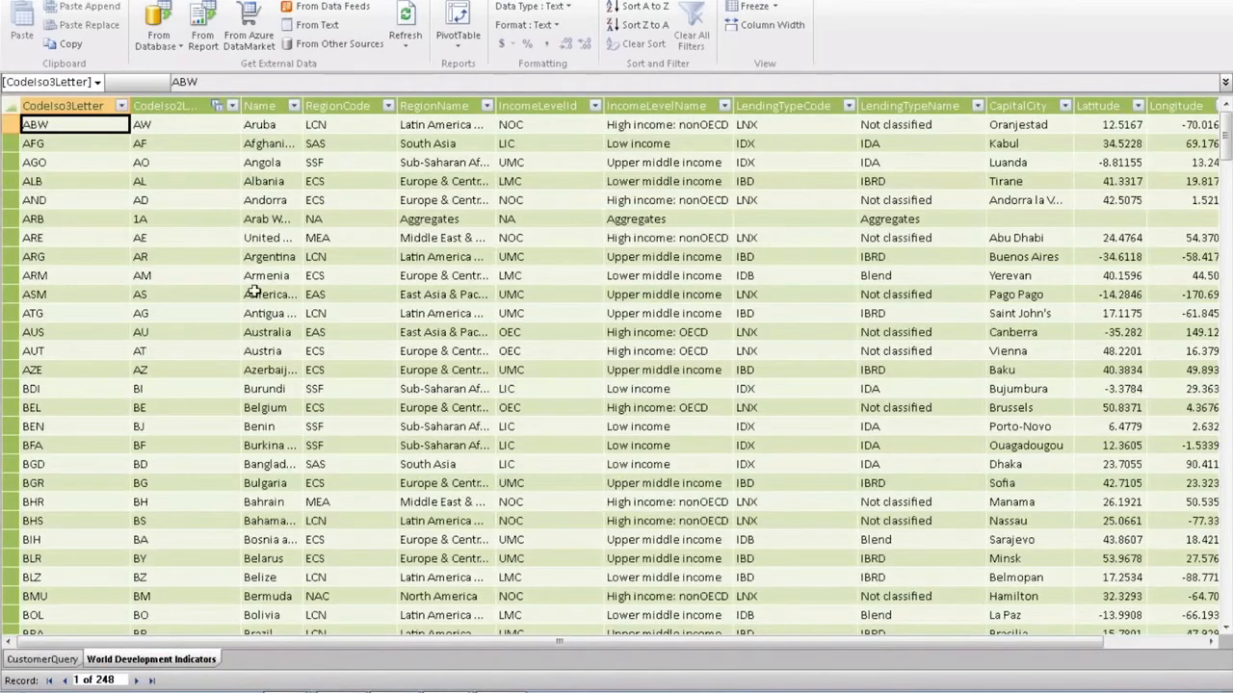
mouse_move(640, 106)
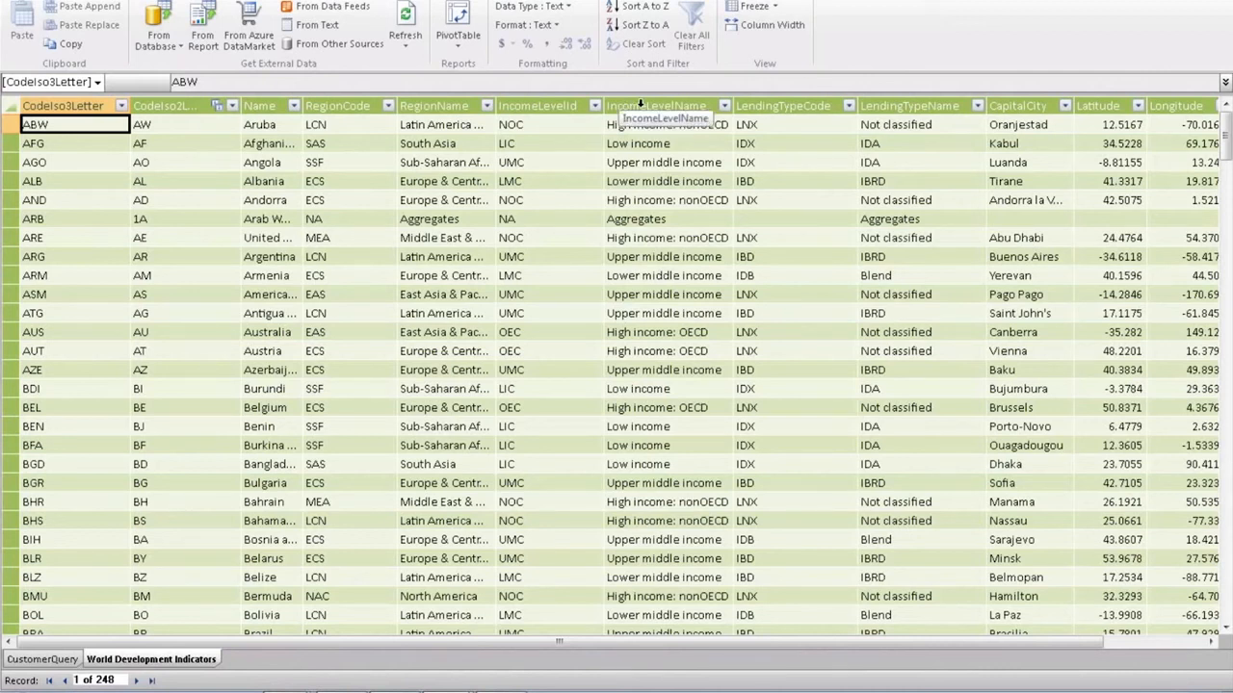
mouse_move(637, 199)
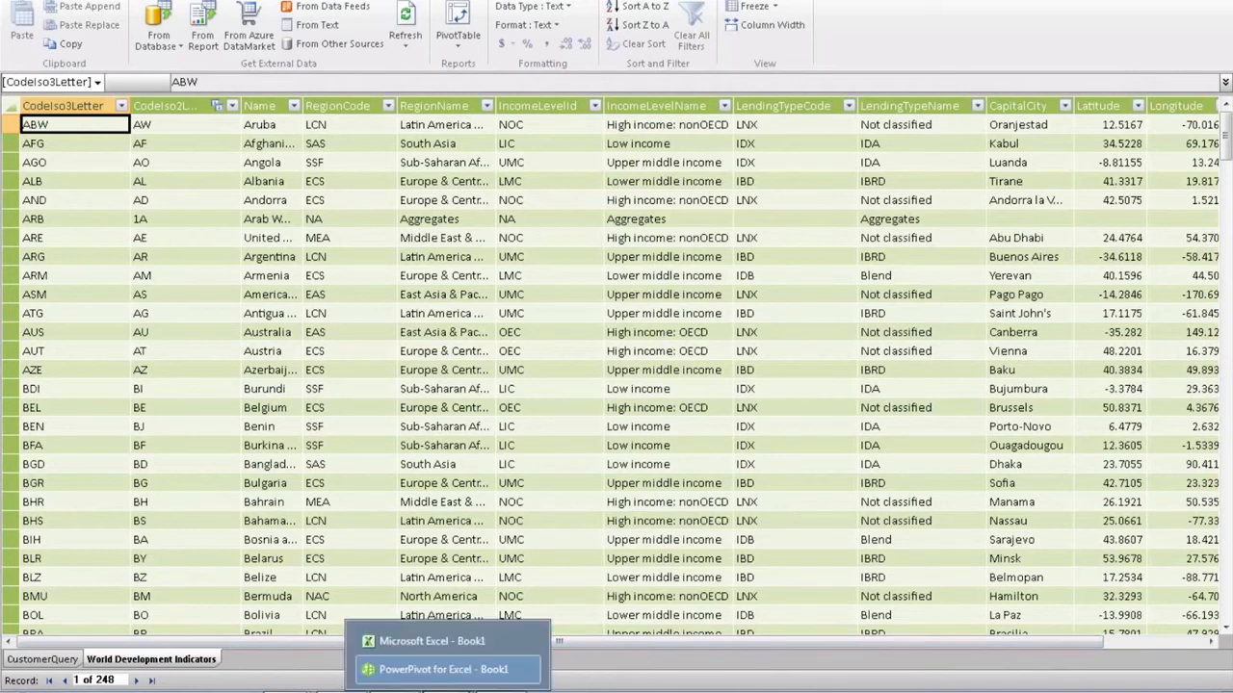
mouse_move(470, 640)
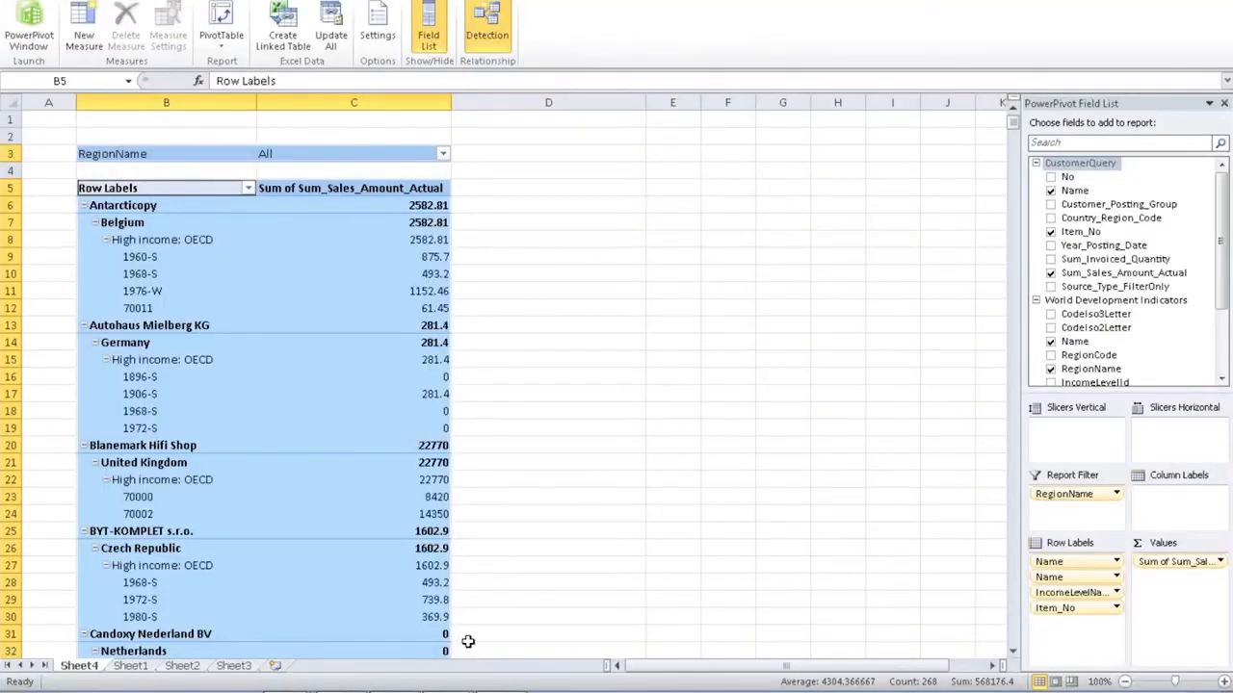
mouse_move(1182, 272)
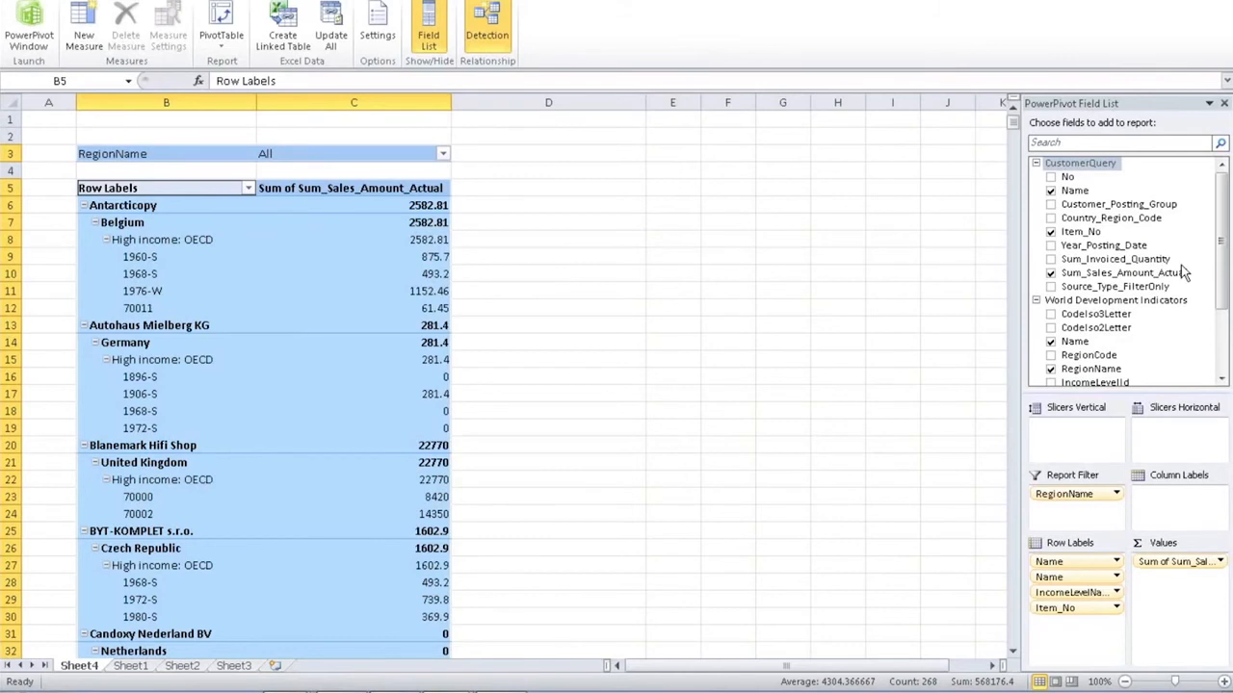
mouse_move(1163, 351)
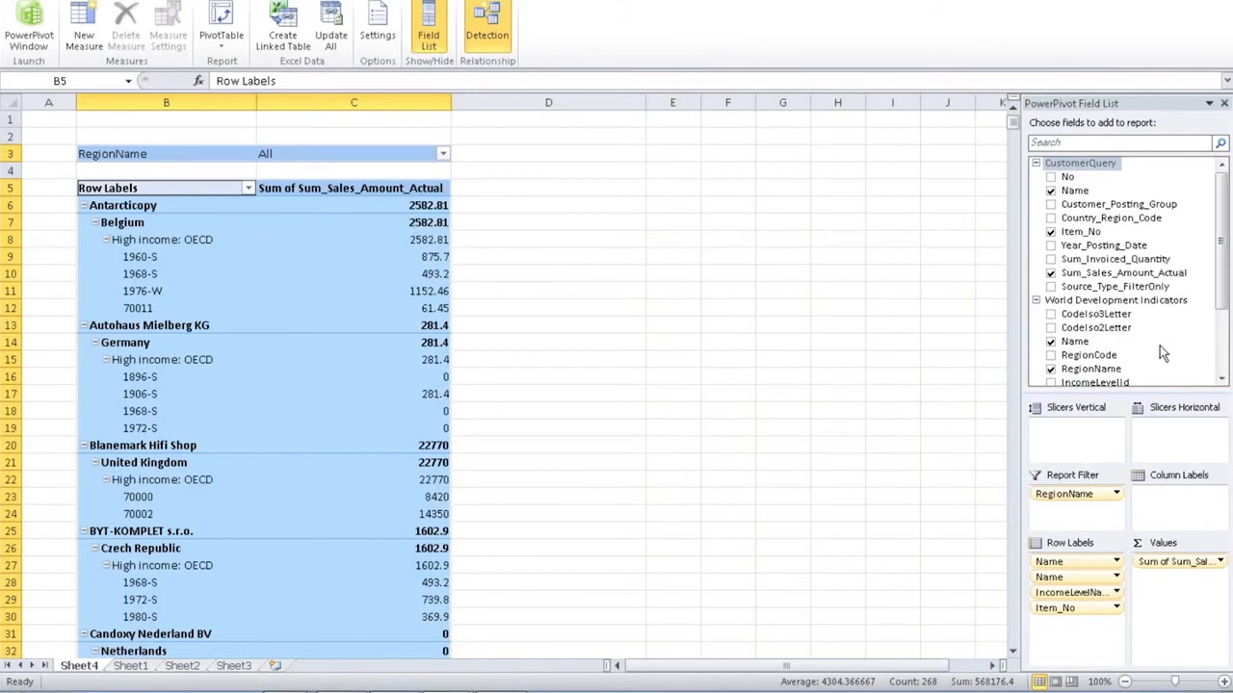
mouse_move(296, 165)
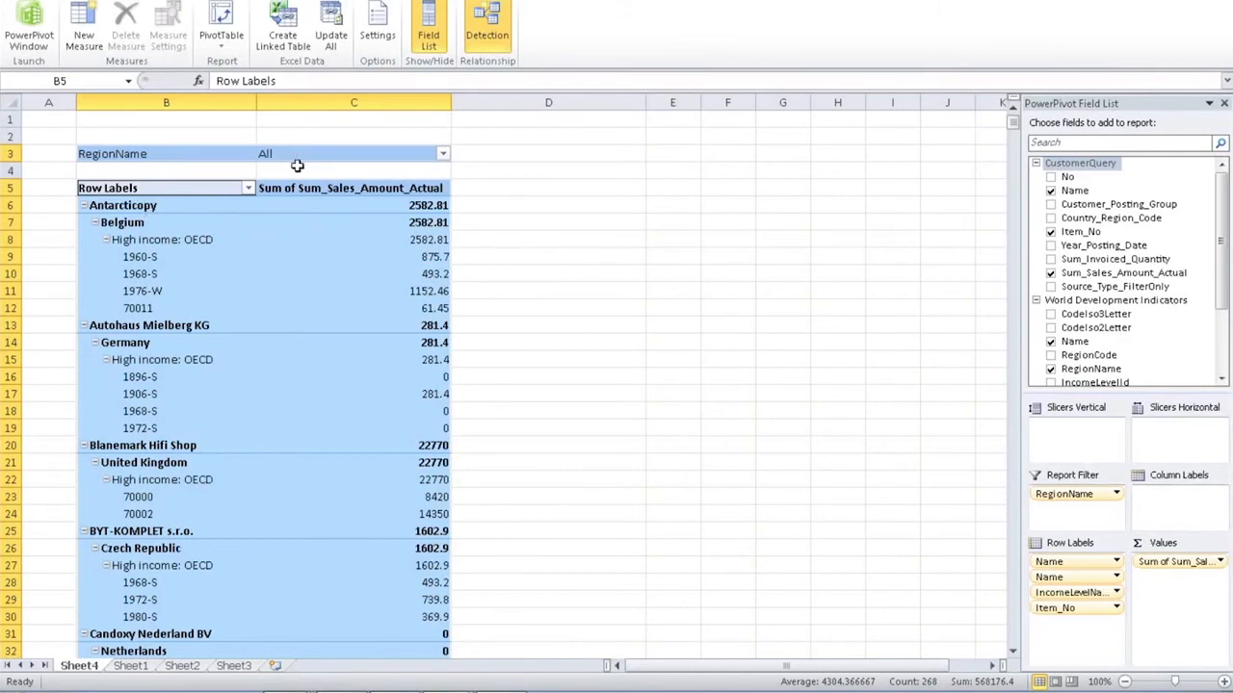
left_click(443, 153)
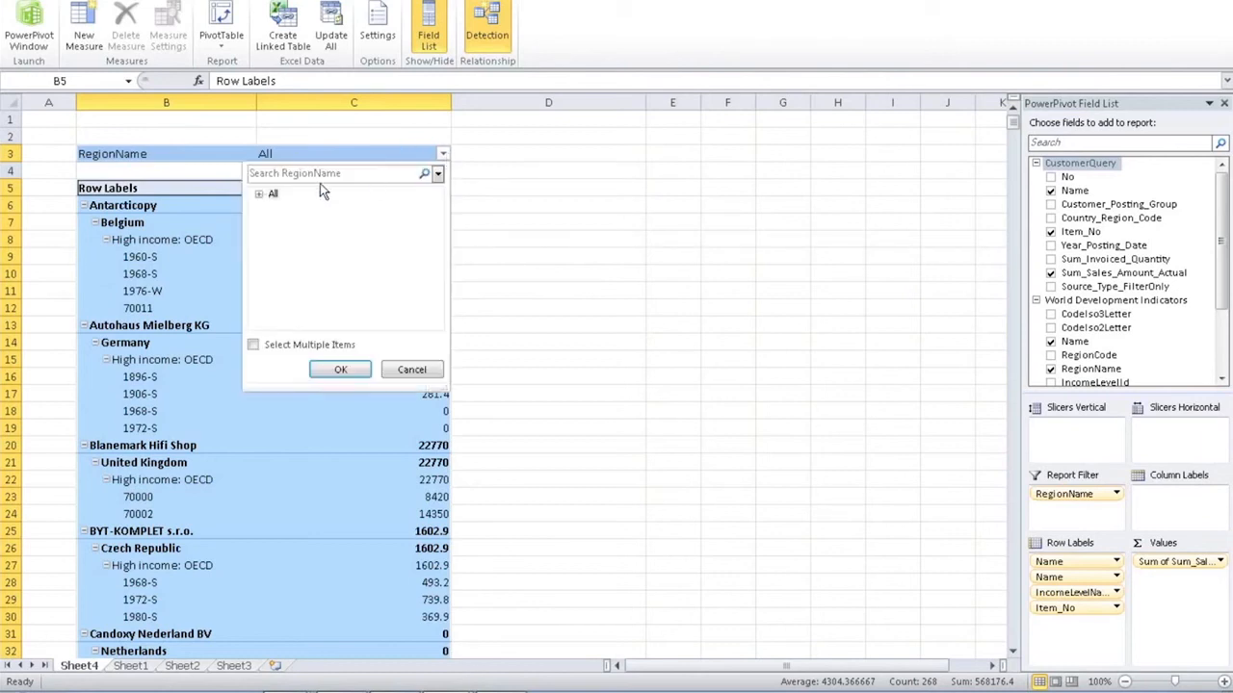
left_click(259, 193)
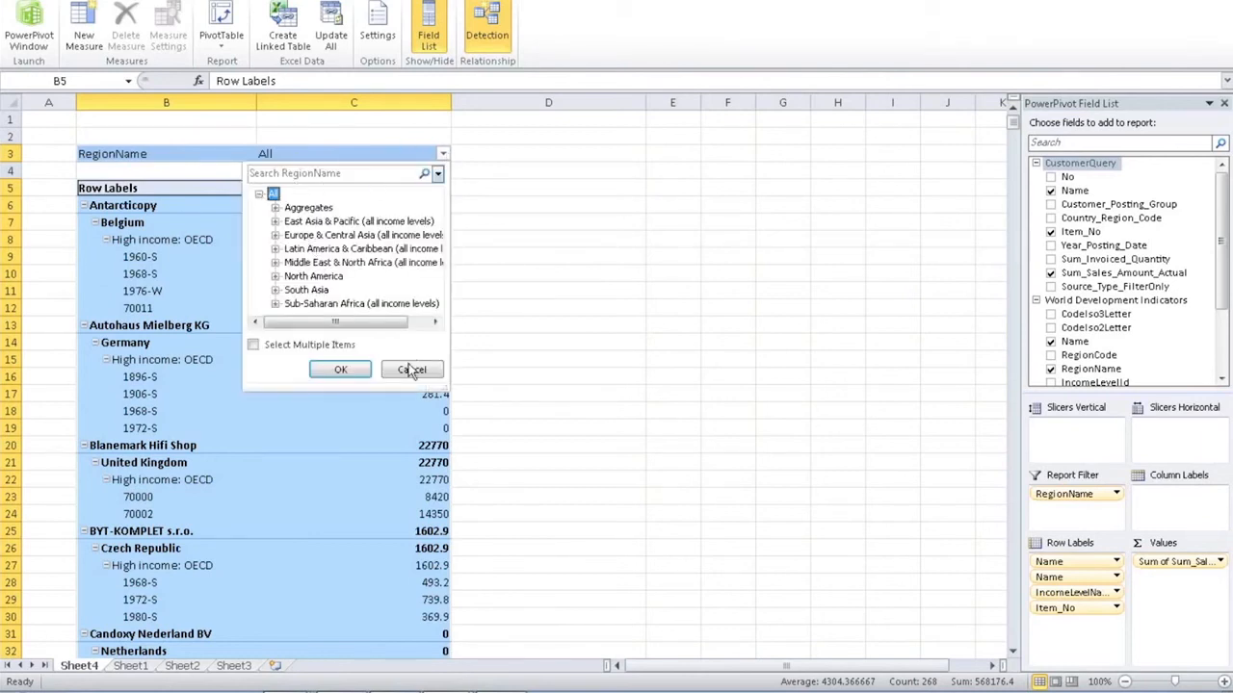
left_click(412, 369)
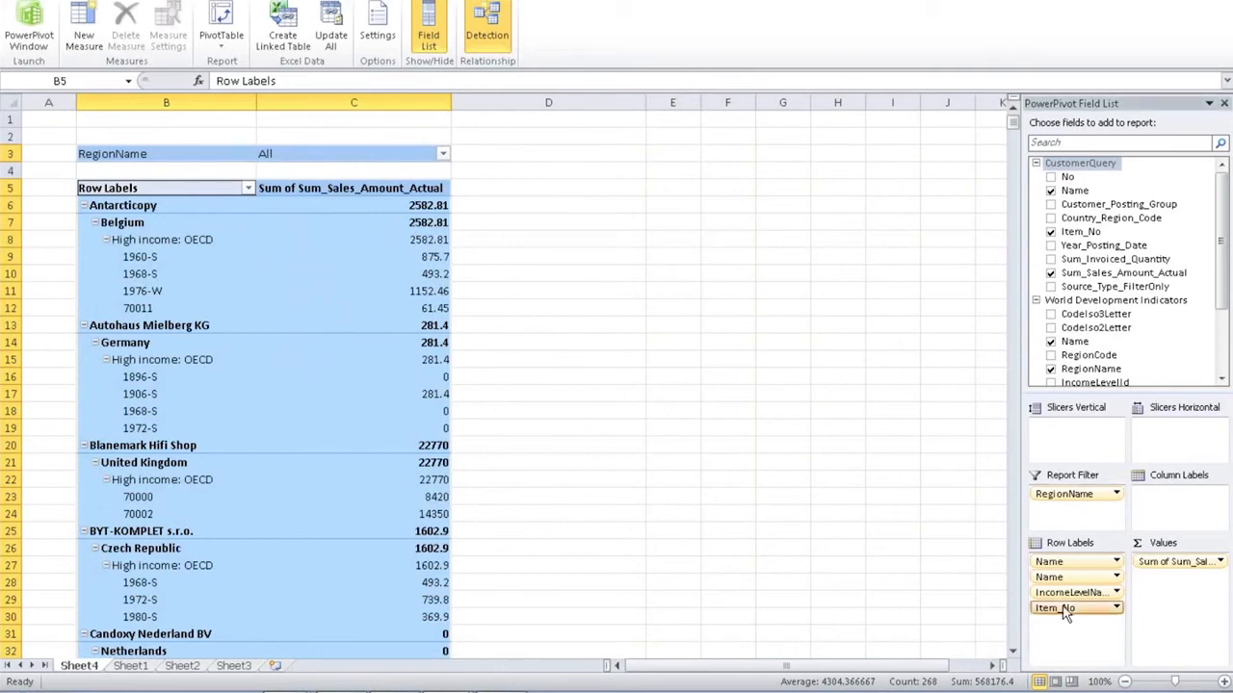
Turn Item_No into a slicer and filter by items 1976-W, 70001 and 70060.
left_click_drag(1074, 608, 1074, 426)
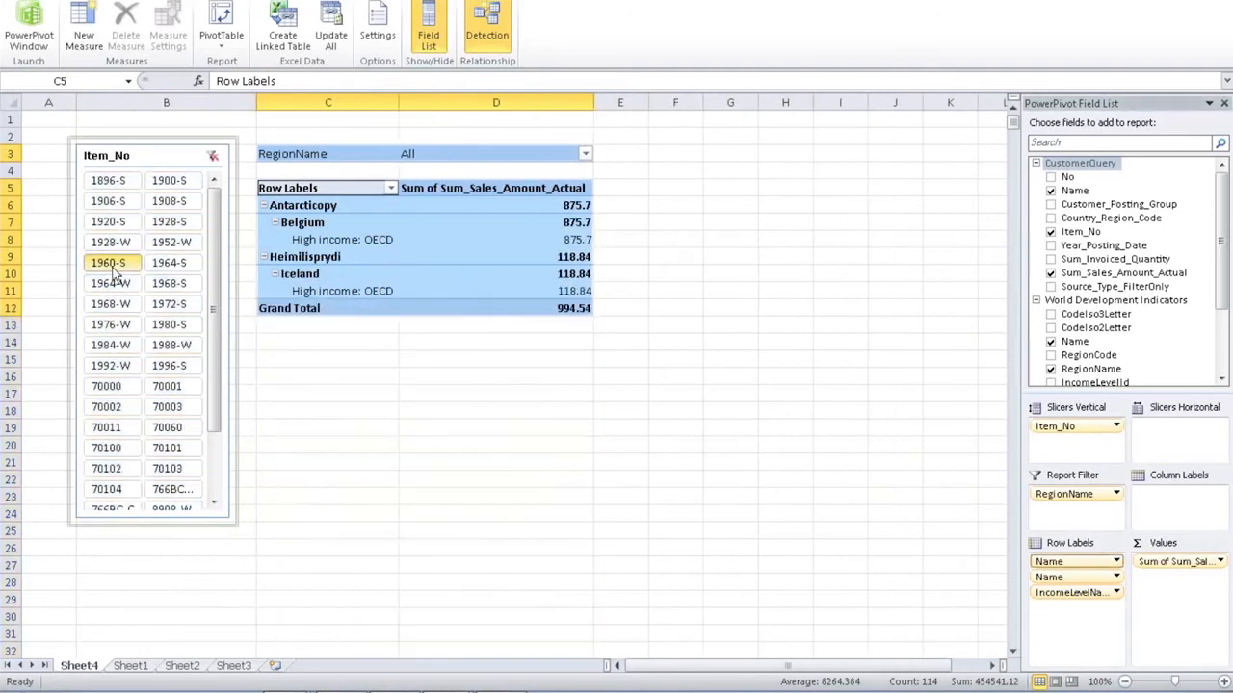
left_click(111, 282)
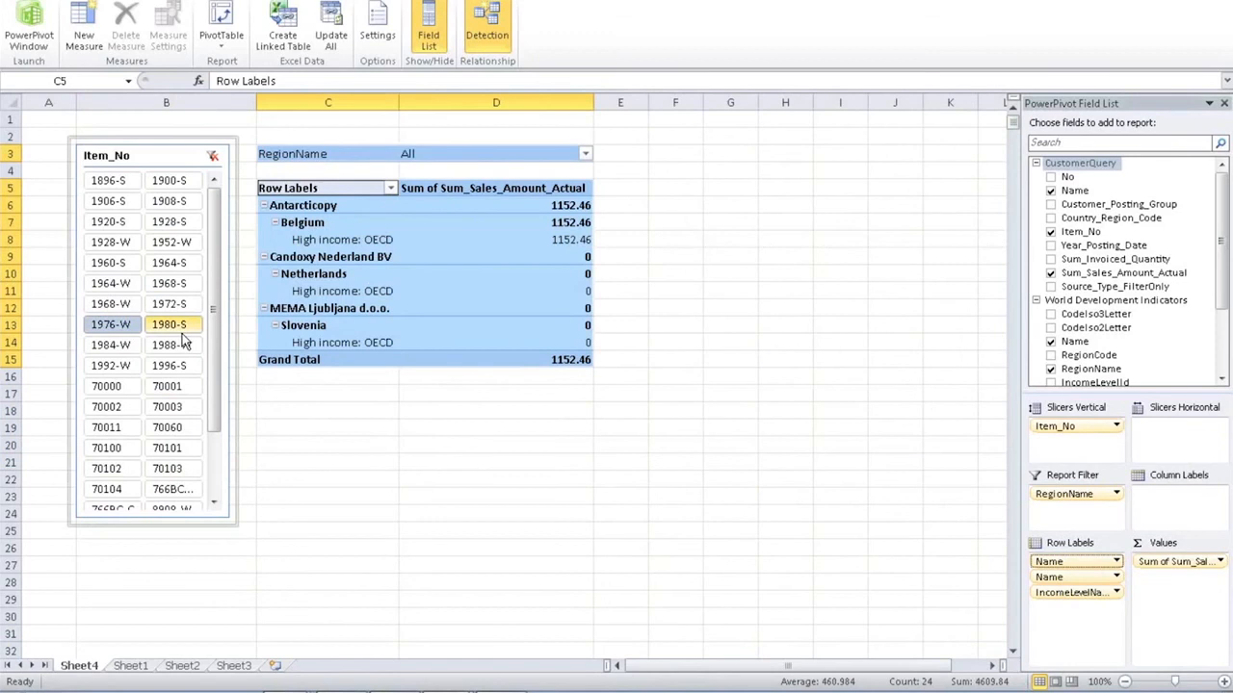
left_click(167, 385)
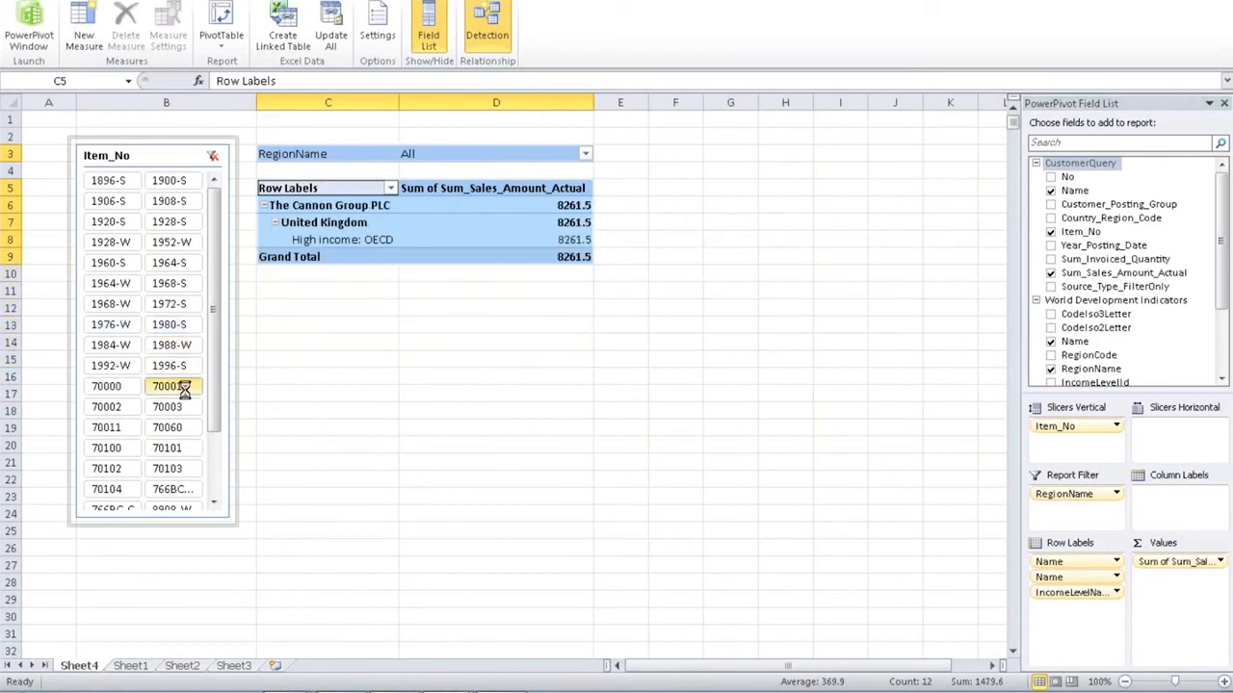
left_click(167, 427)
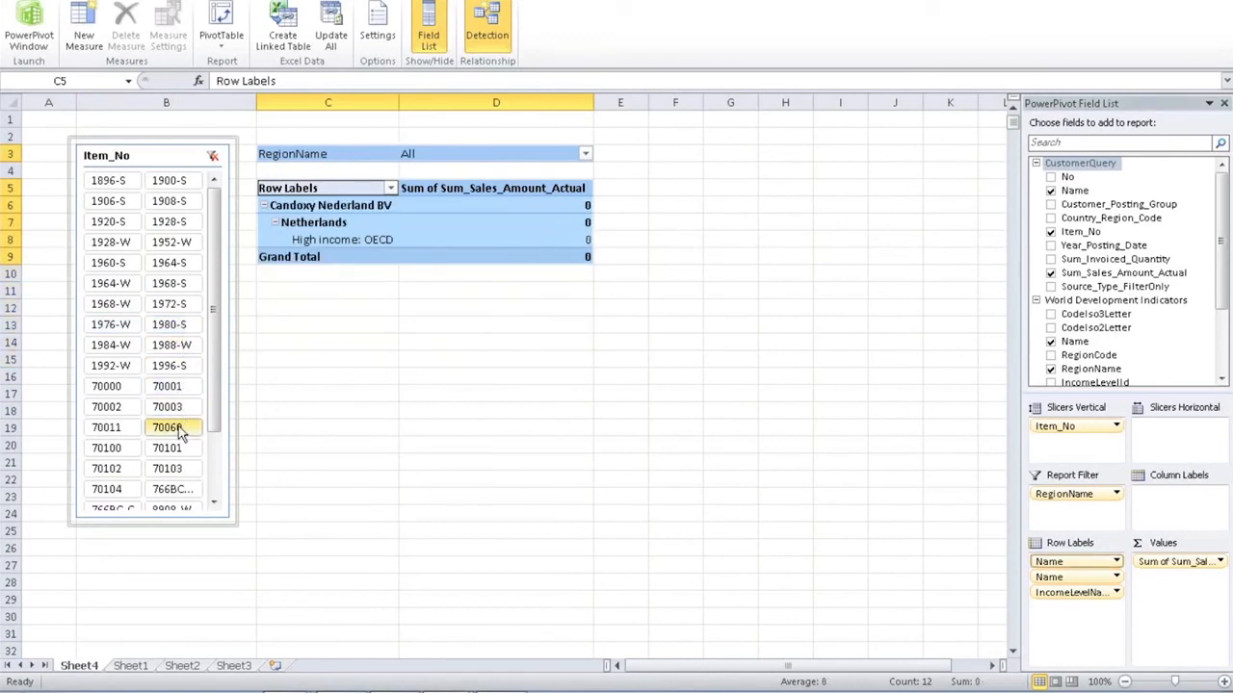